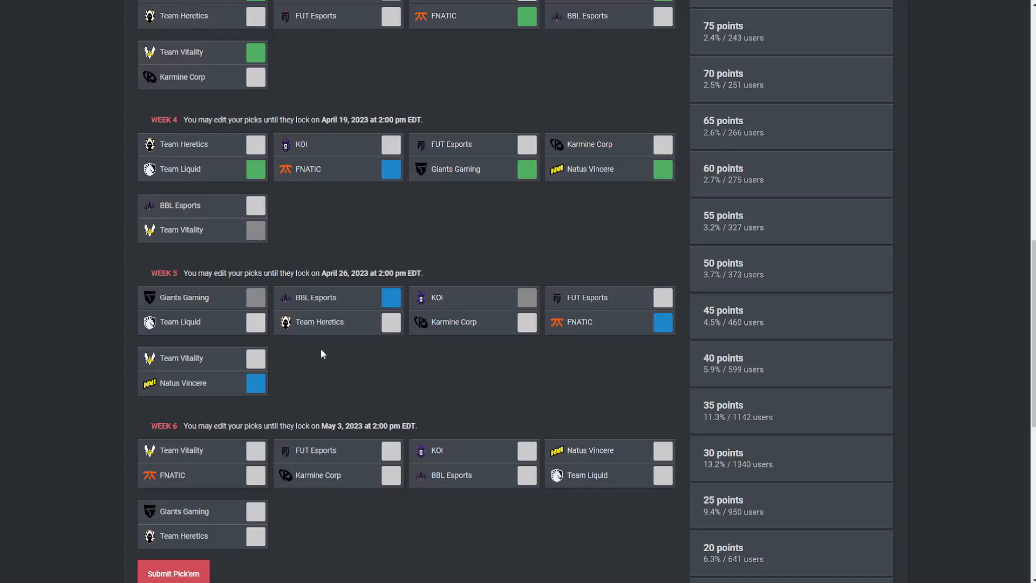
Pick FNATIC over Team Vitality and Karmine Corp over FUT Esports in Week 6.
scroll("down", 3)
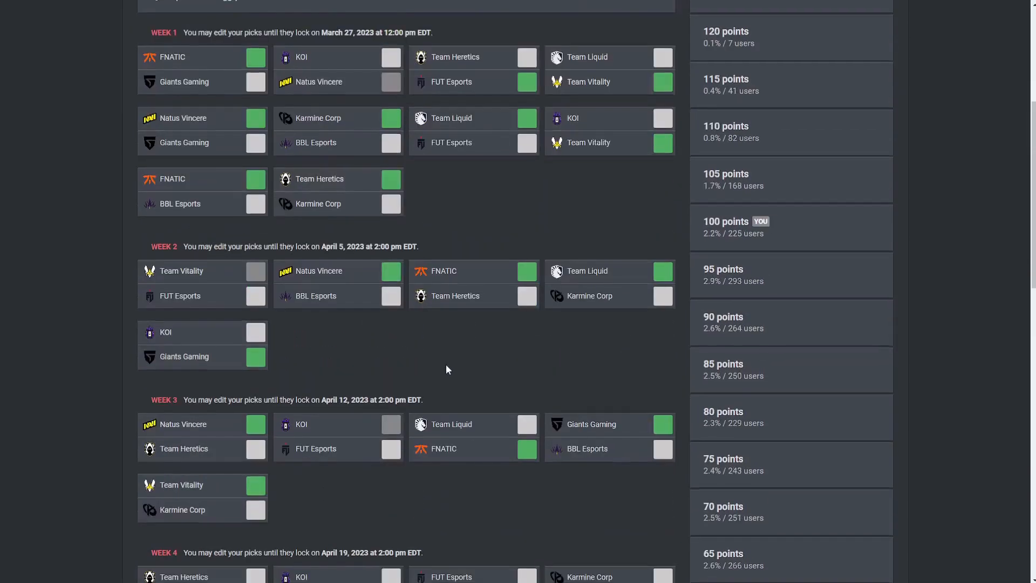
scroll("down", 3)
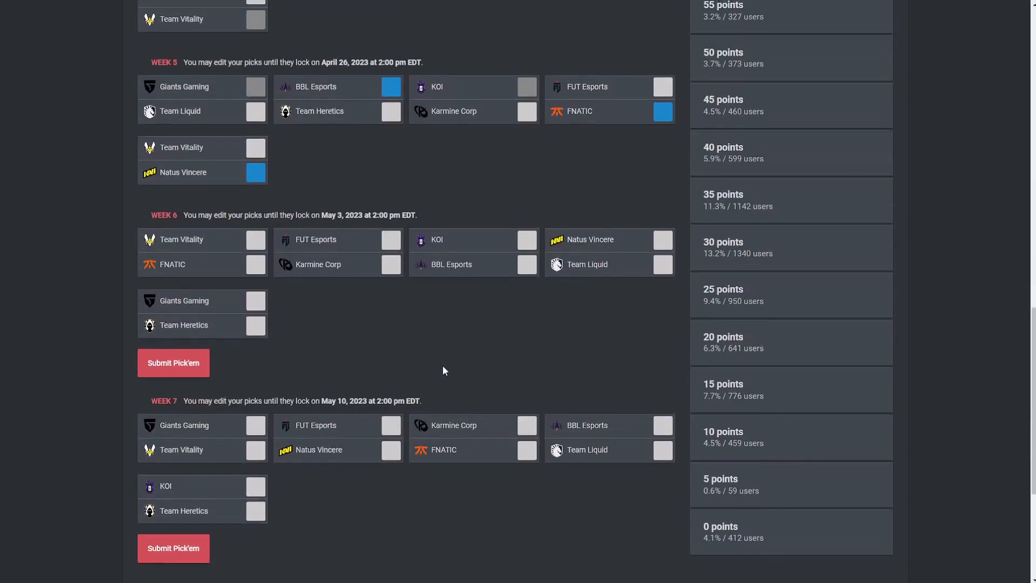
scroll("down", 3)
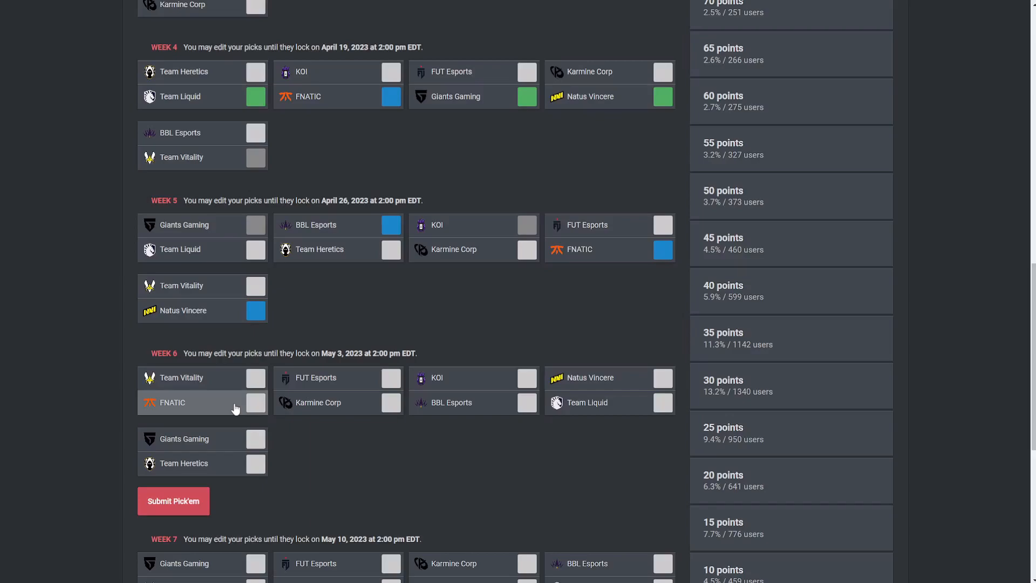
left_click(256, 403)
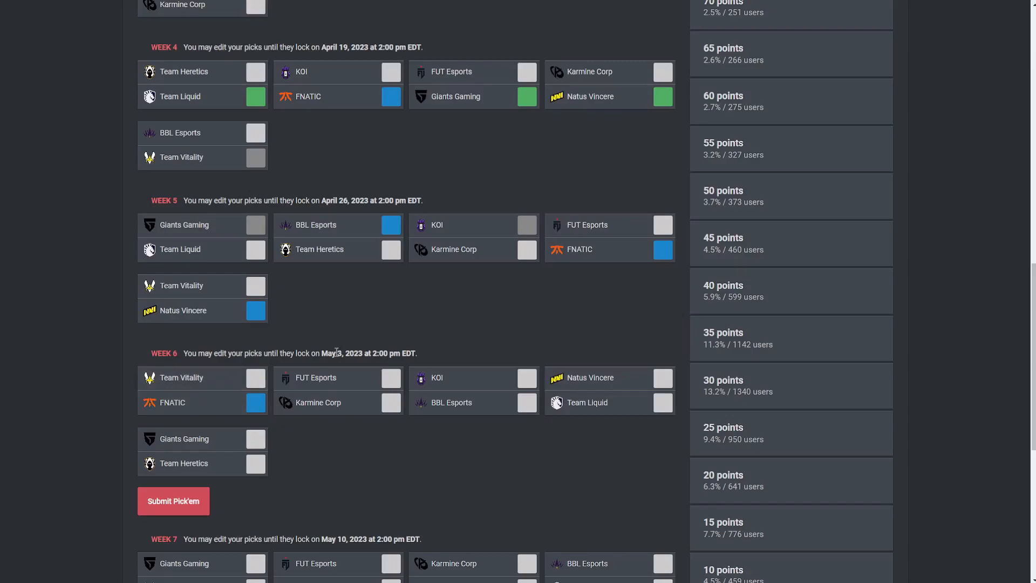
mouse_move(339, 368)
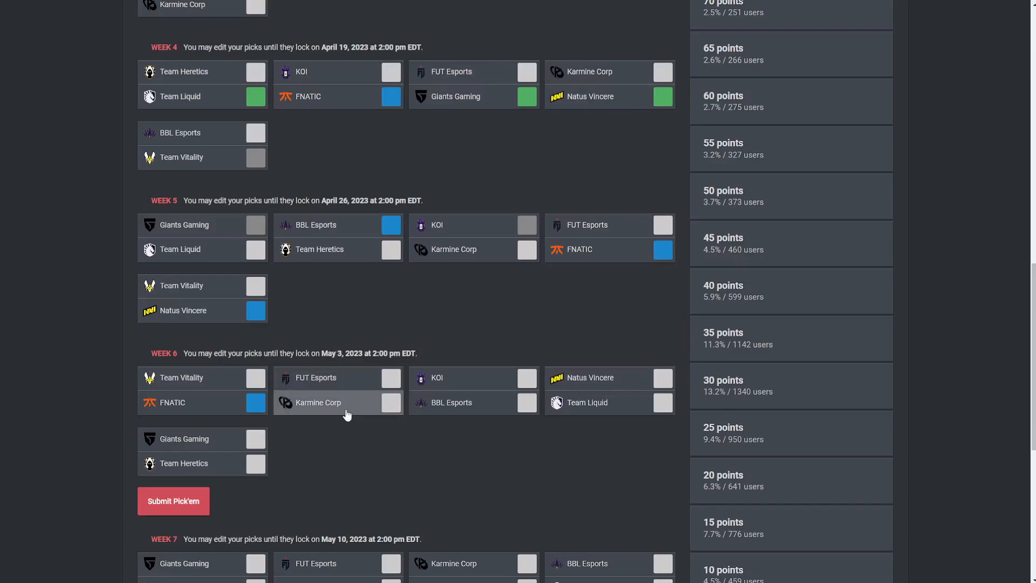
left_click(390, 403)
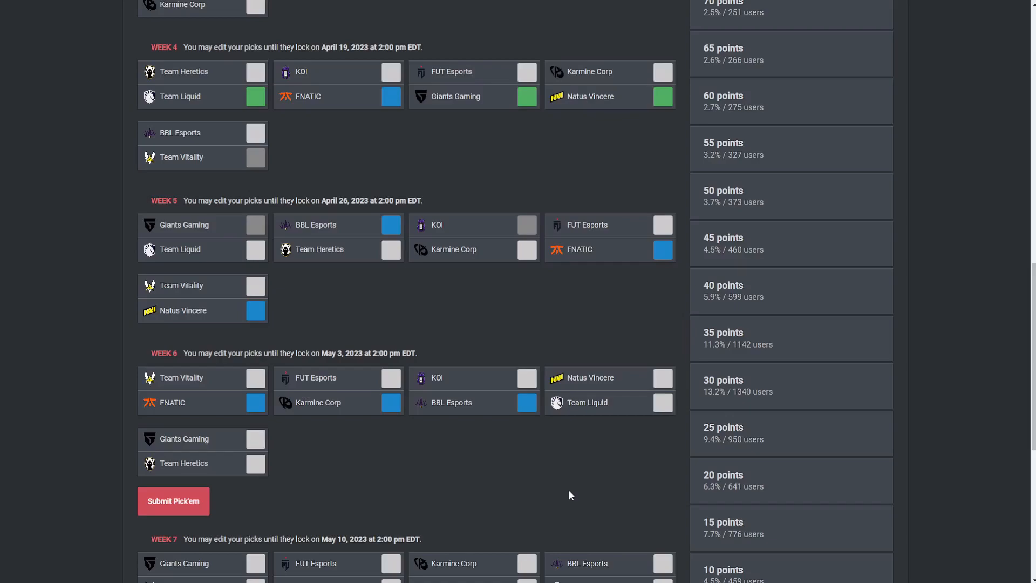
mouse_move(566, 484)
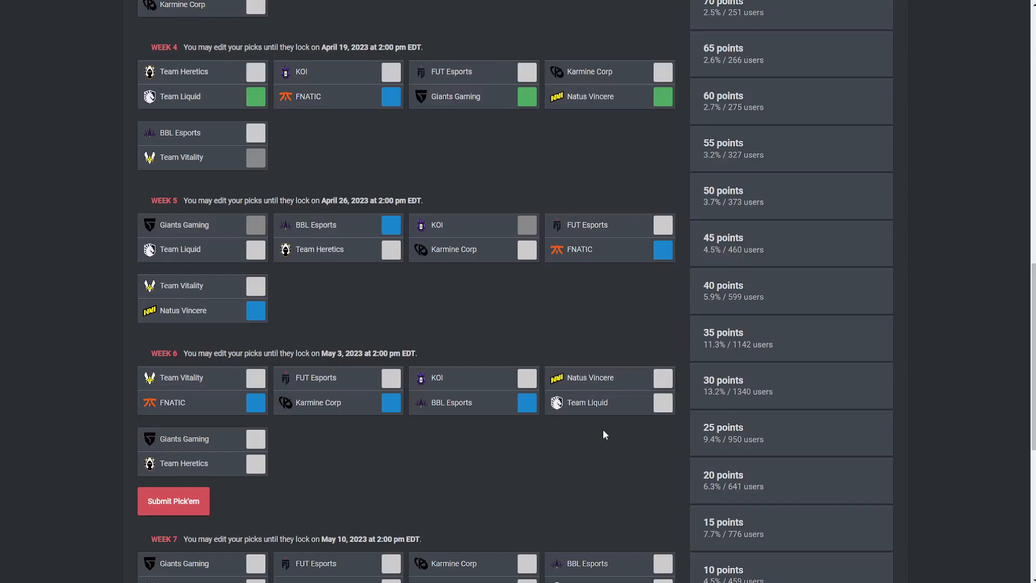
mouse_move(604, 436)
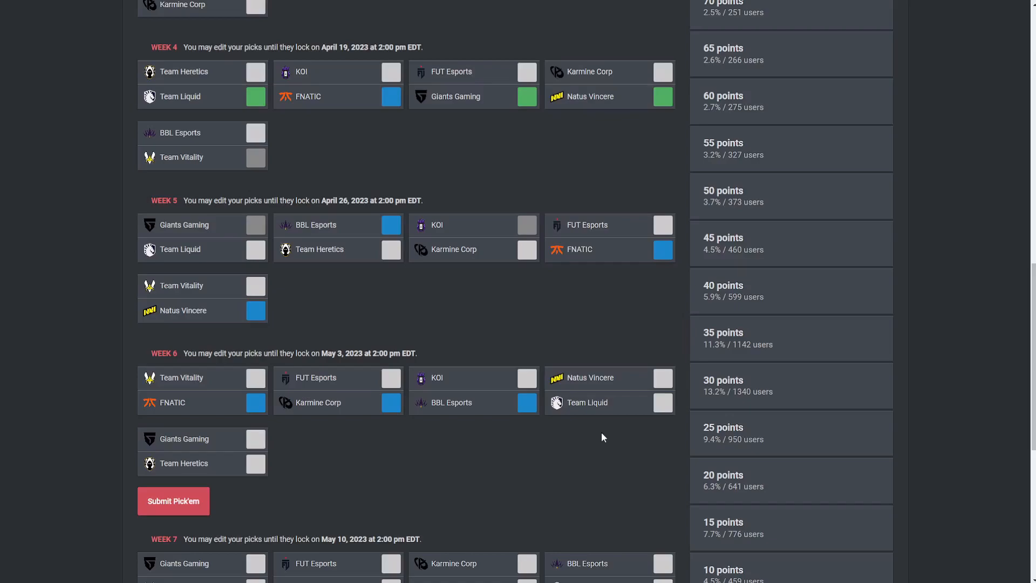
mouse_move(601, 426)
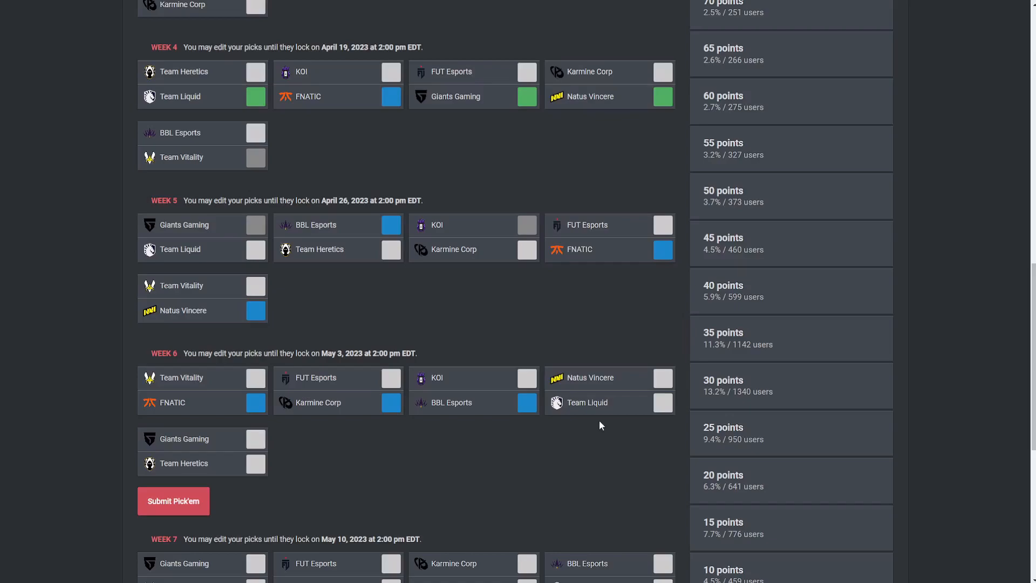
mouse_move(603, 421)
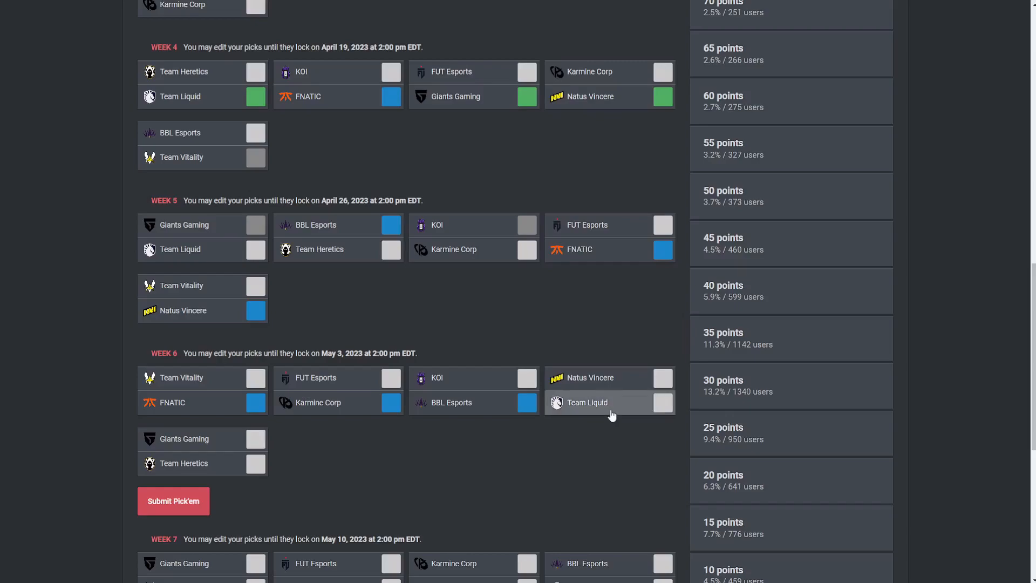
Pick Team Liquid over Natus Vincere, then go to the EMEA League event page.
left_click(662, 402)
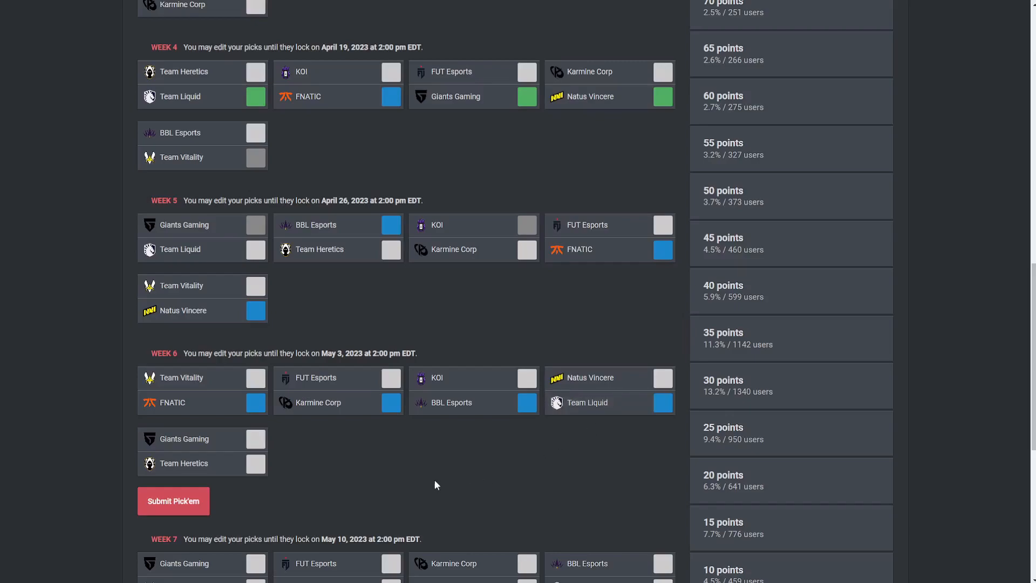
mouse_move(435, 476)
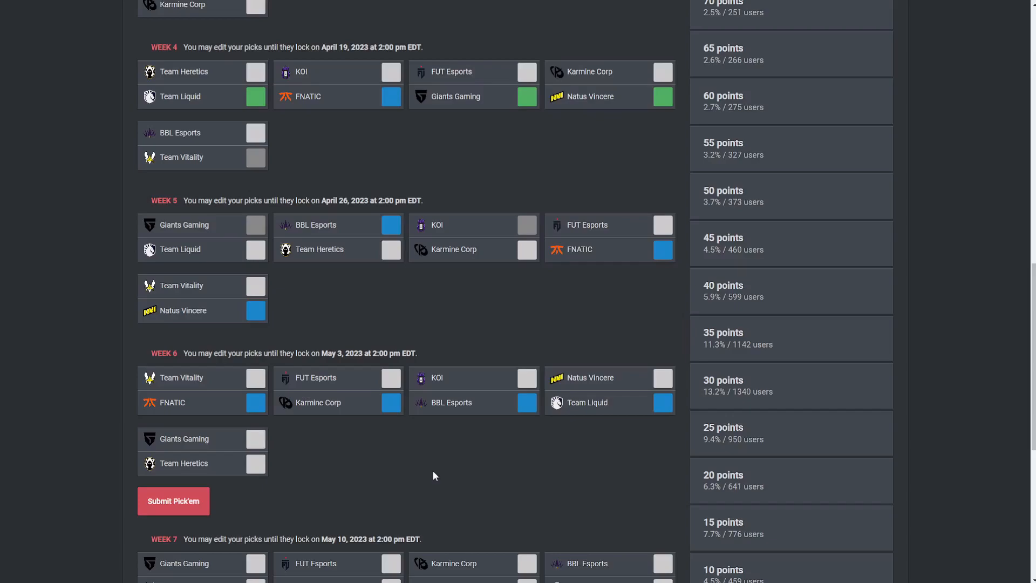
mouse_move(431, 480)
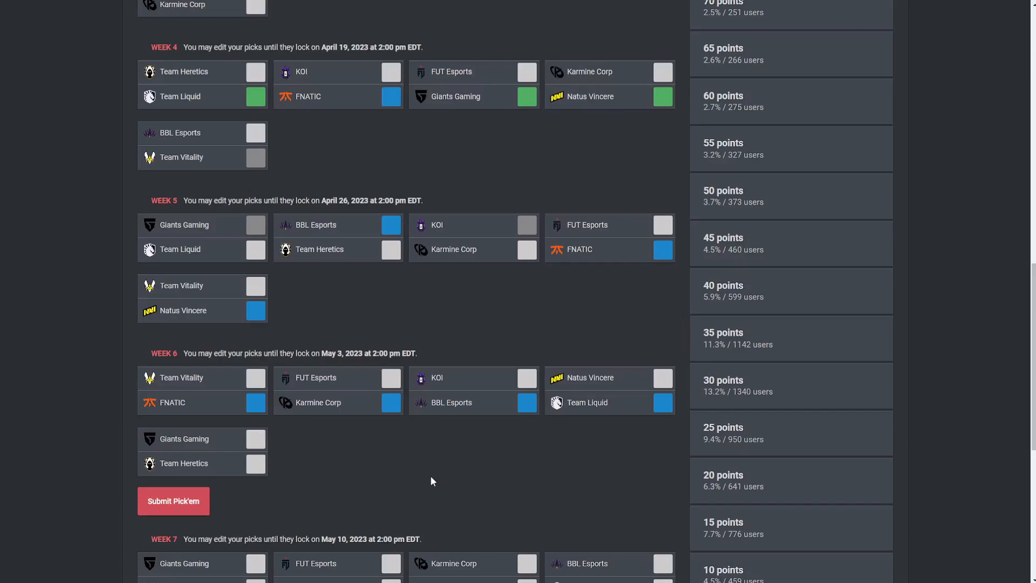
mouse_move(427, 485)
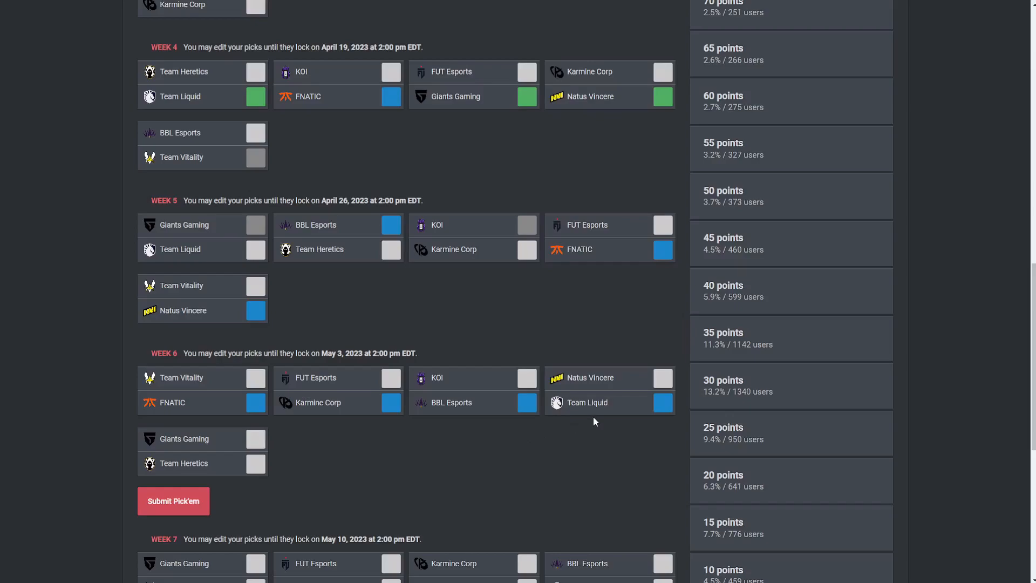
mouse_move(591, 424)
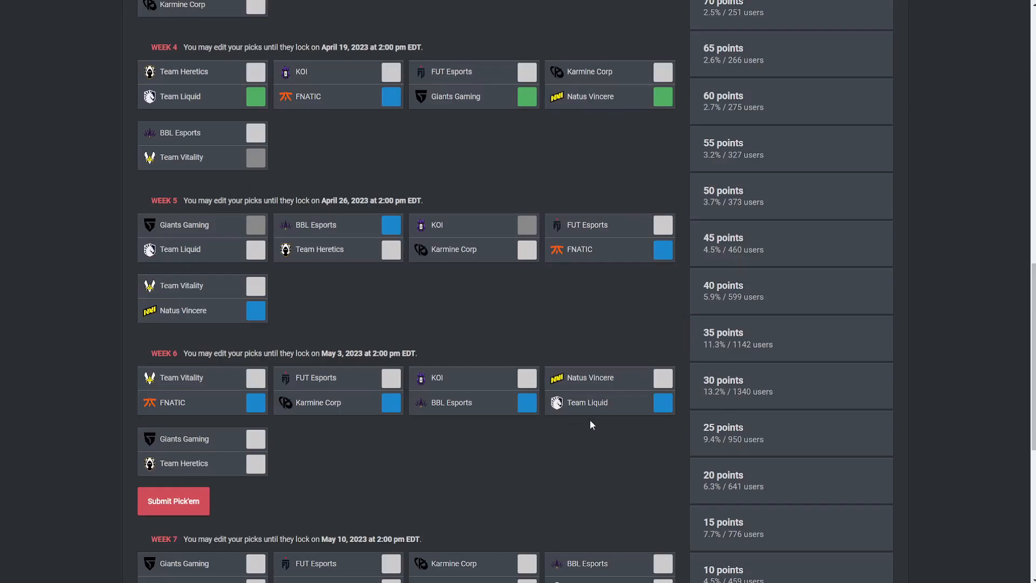
mouse_move(382, 453)
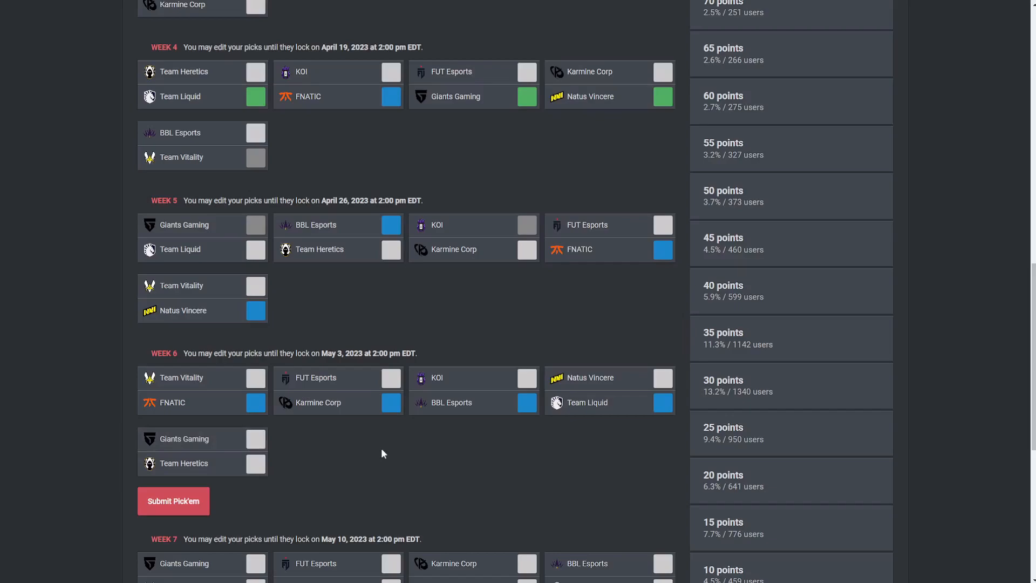
left_click(256, 439)
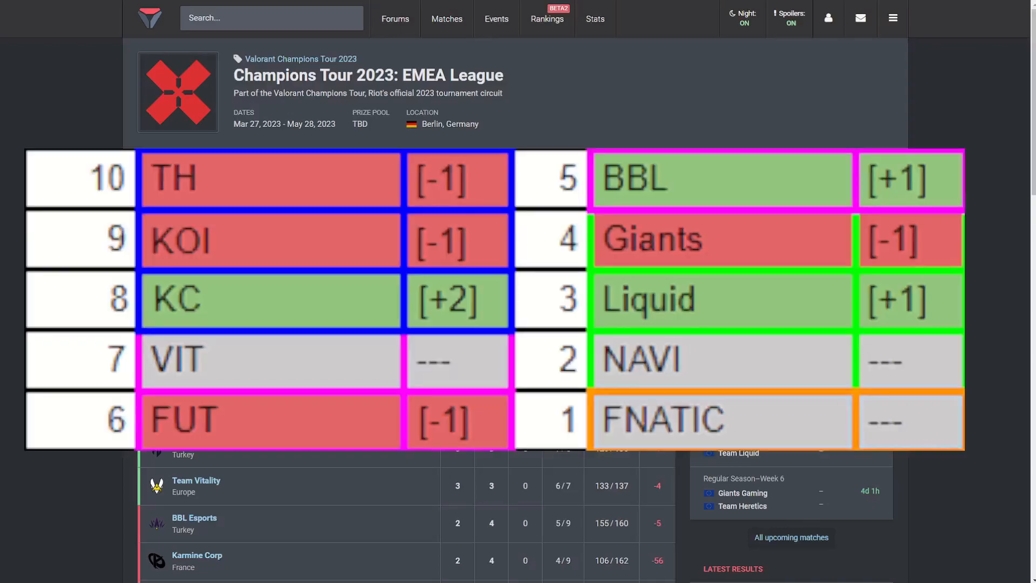
scroll("down", 3)
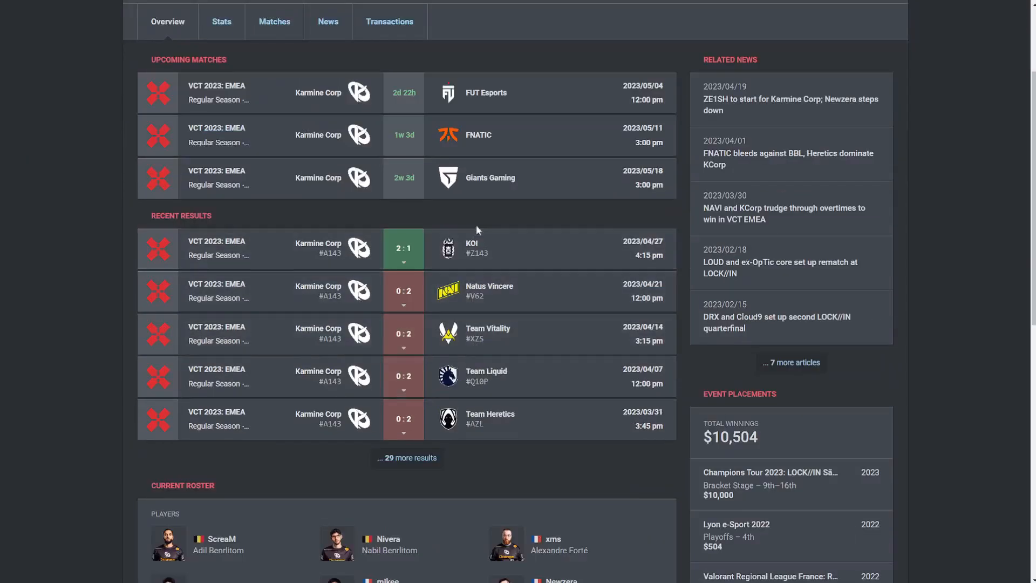
From the EMEA League regular-season standings, open Karmine Corp's team page.
scroll("down", 3)
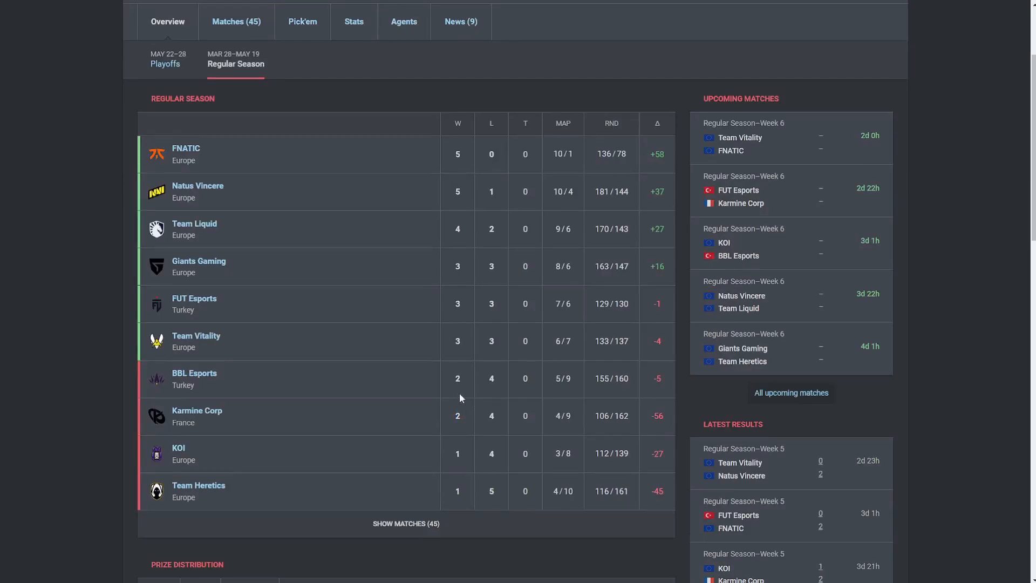
mouse_move(483, 385)
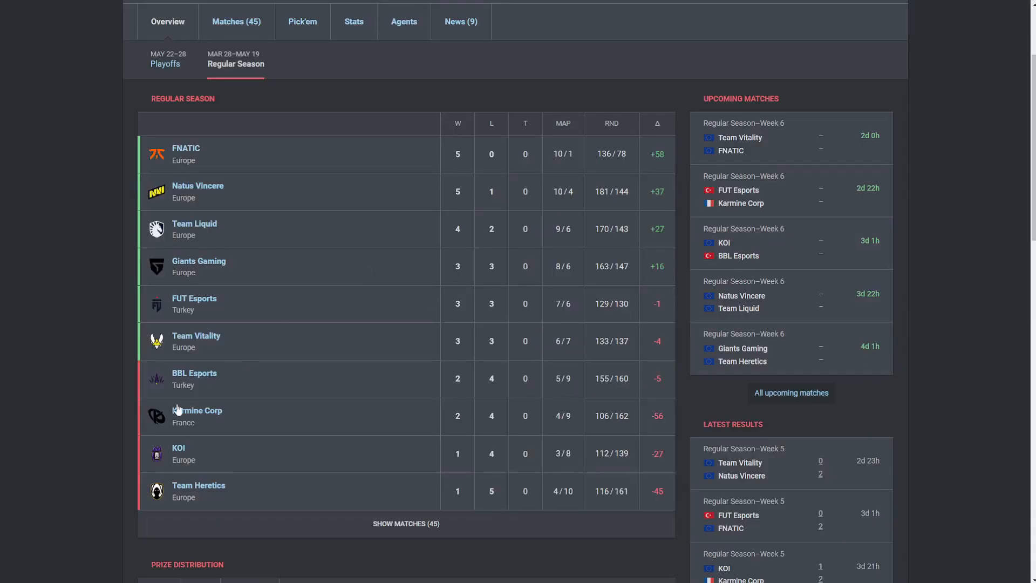
left_click(197, 410)
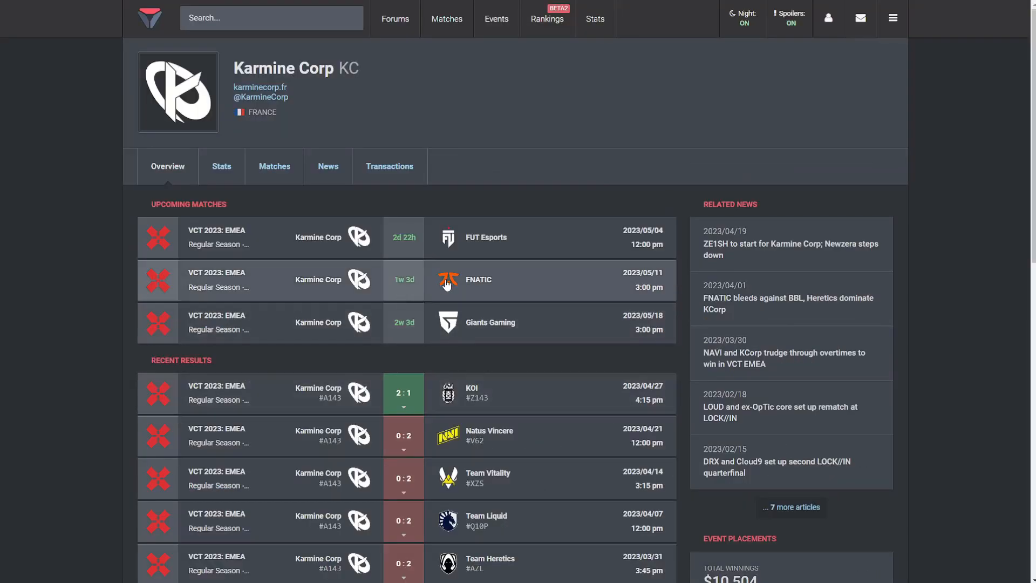
mouse_move(445, 319)
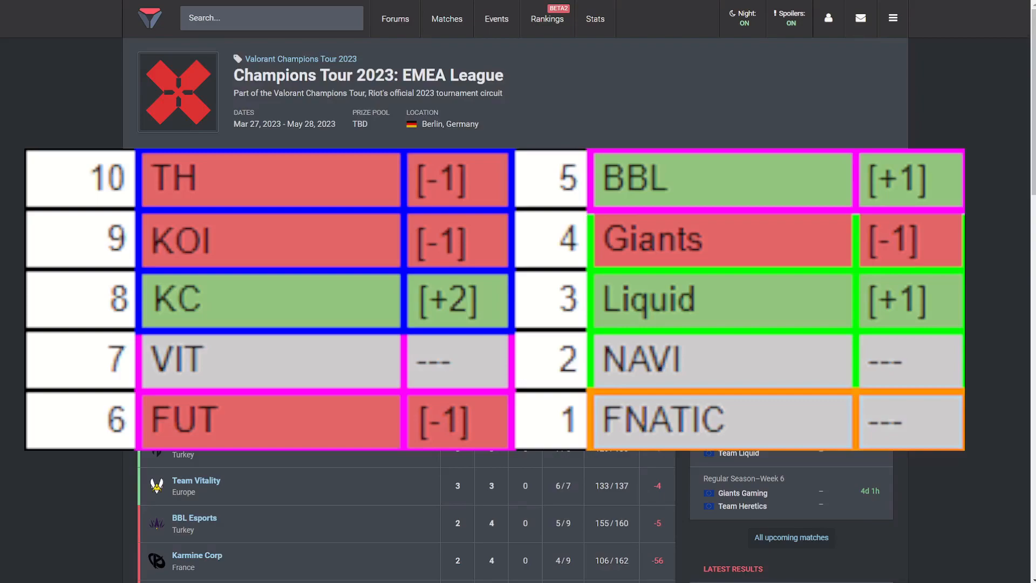
Scroll the Pacific Pick'em page down to the Week 6 and Week 7 sections.
scroll("down", 3)
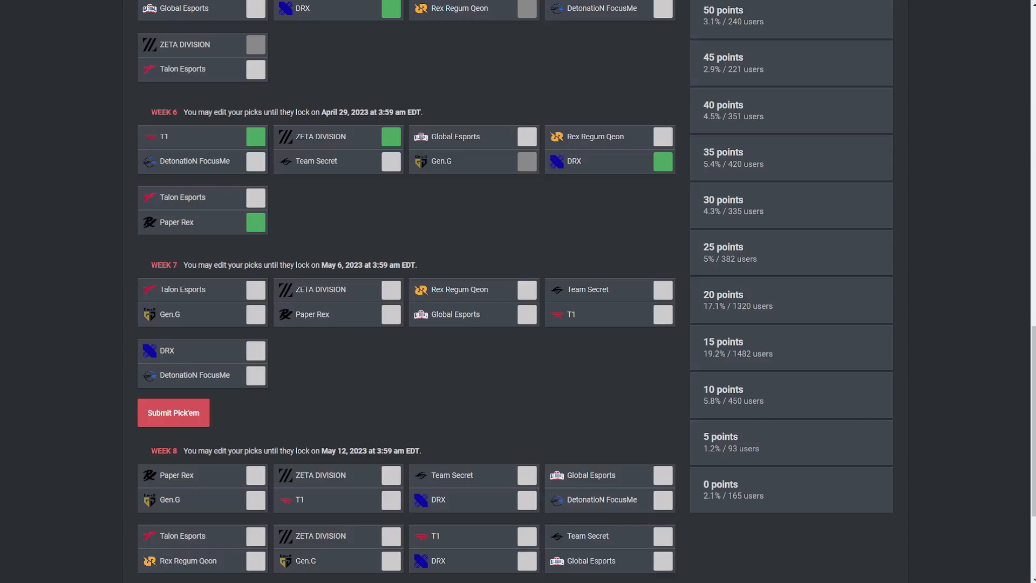
Pick Talon Esports over Gen.G in Week 7.
left_click(255, 290)
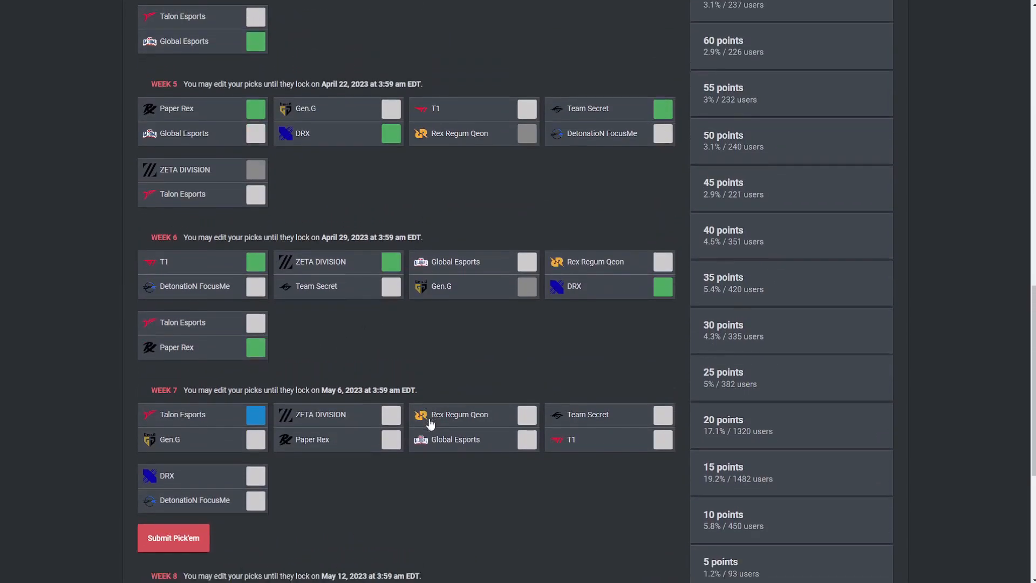
scroll("down", 3)
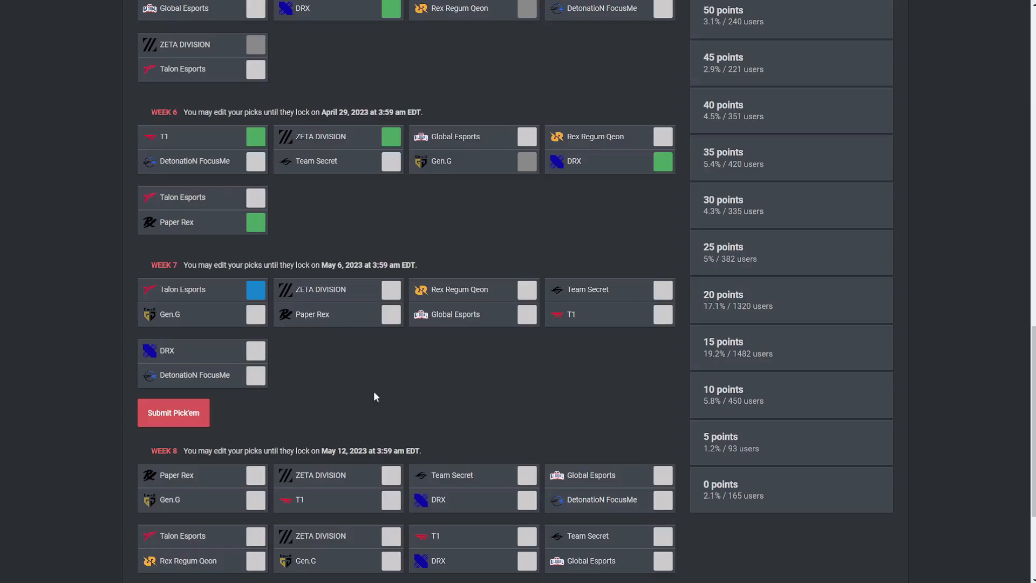
mouse_move(354, 372)
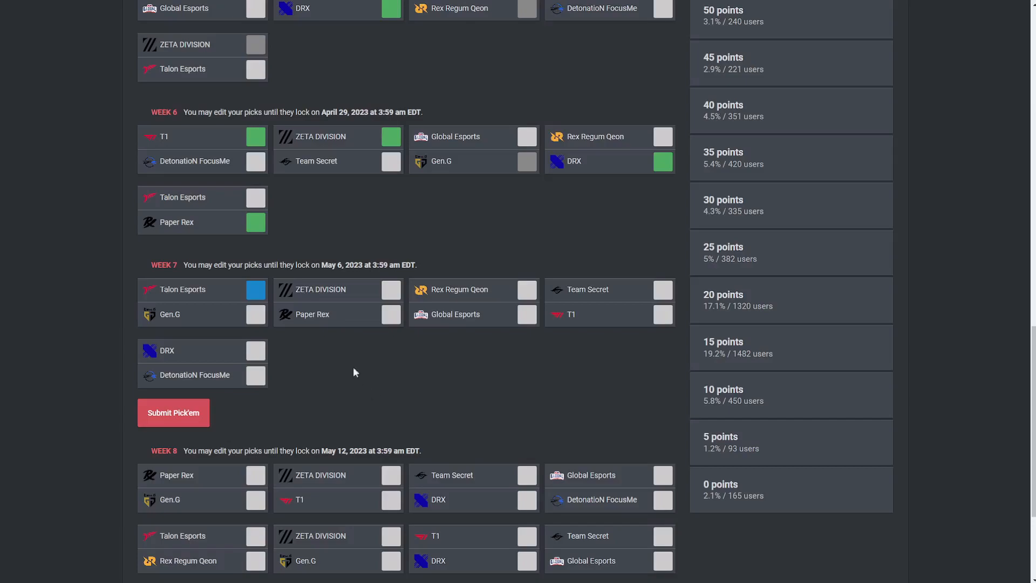
Pick Paper Rex over ZETA DIVISION in Week 7.
left_click(389, 314)
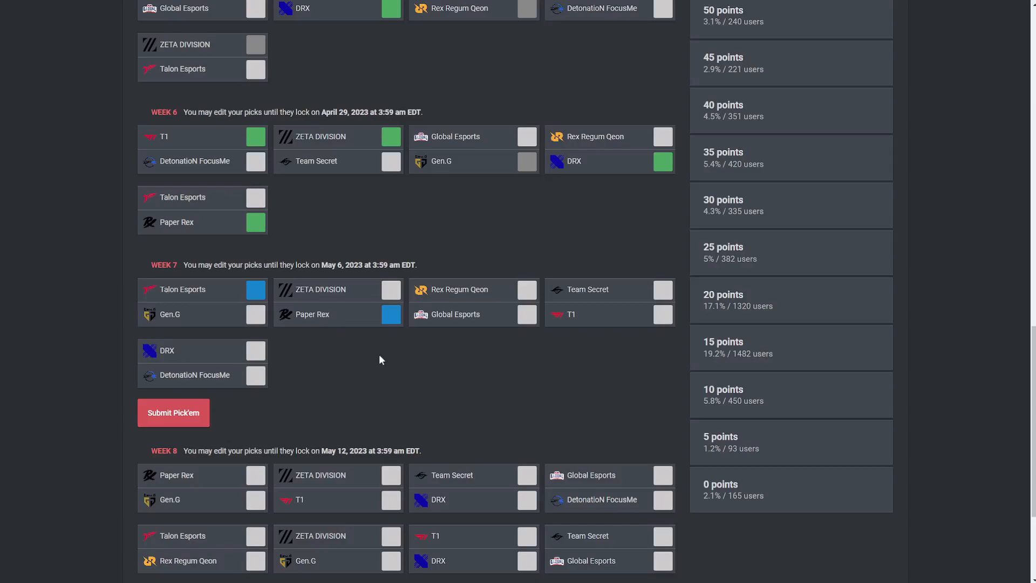
mouse_move(507, 343)
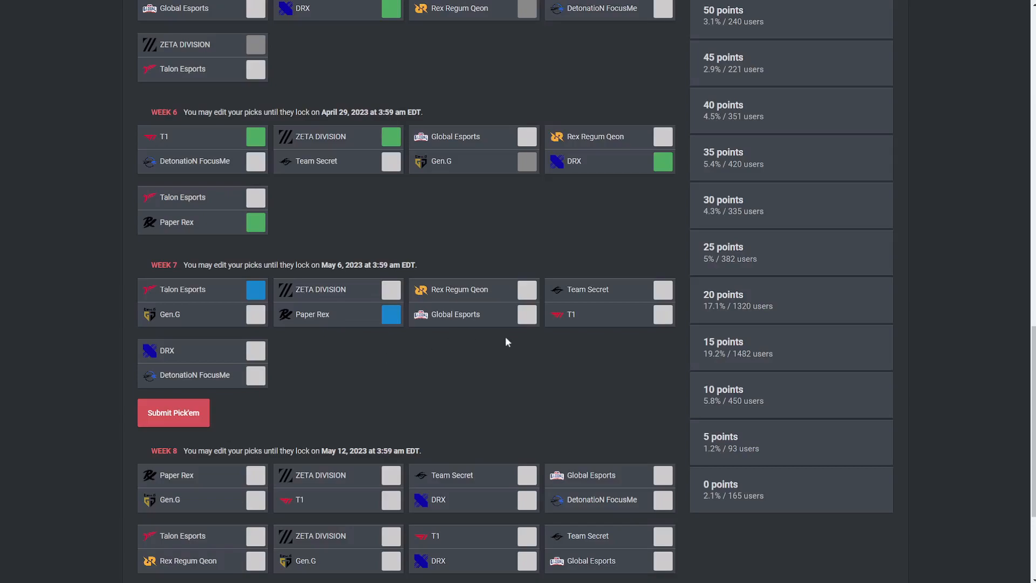
mouse_move(506, 335)
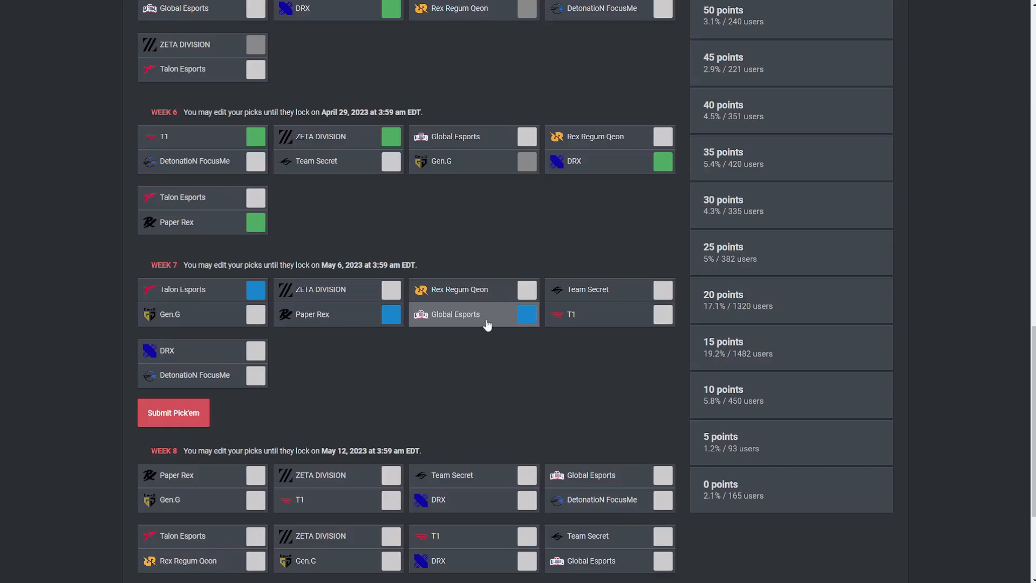
mouse_move(661, 345)
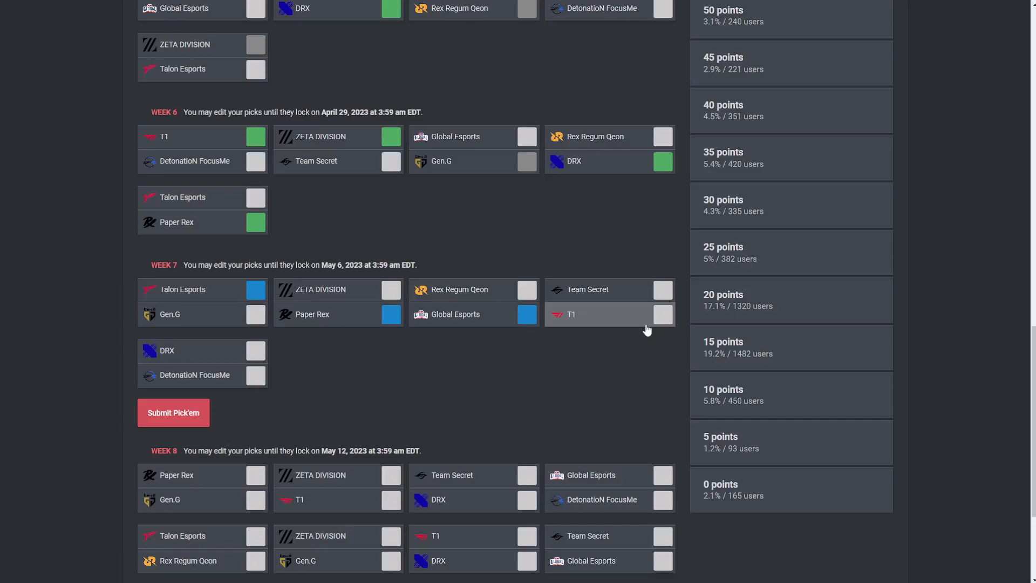
Pick T1 over Team Secret in Week 7.
left_click(663, 314)
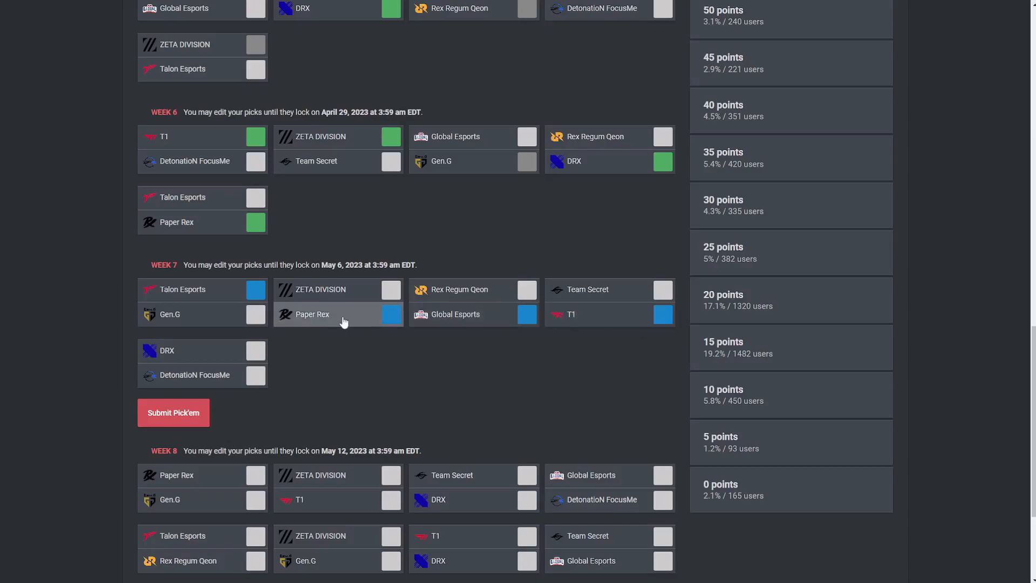
mouse_move(345, 327)
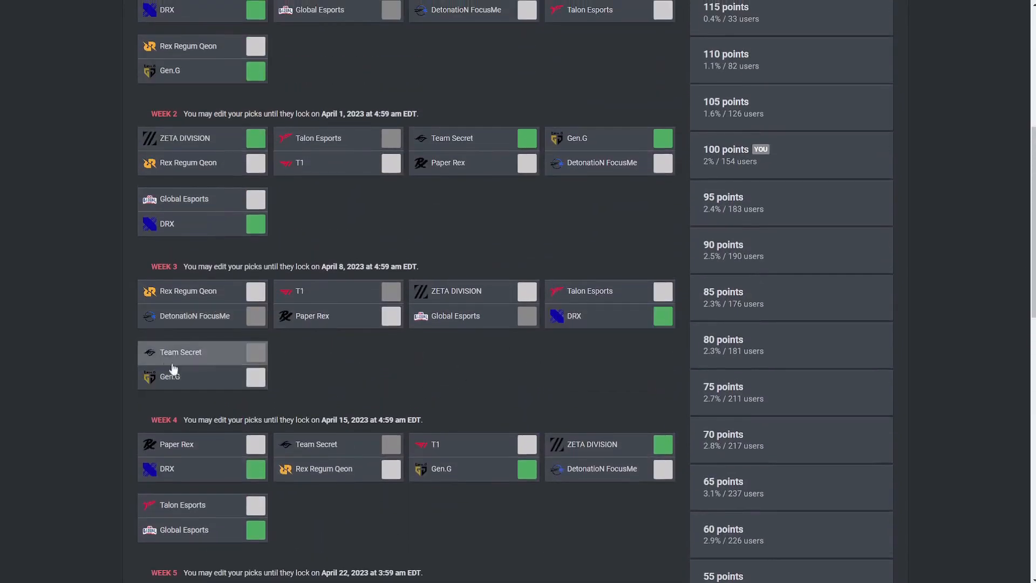
scroll("down", 3)
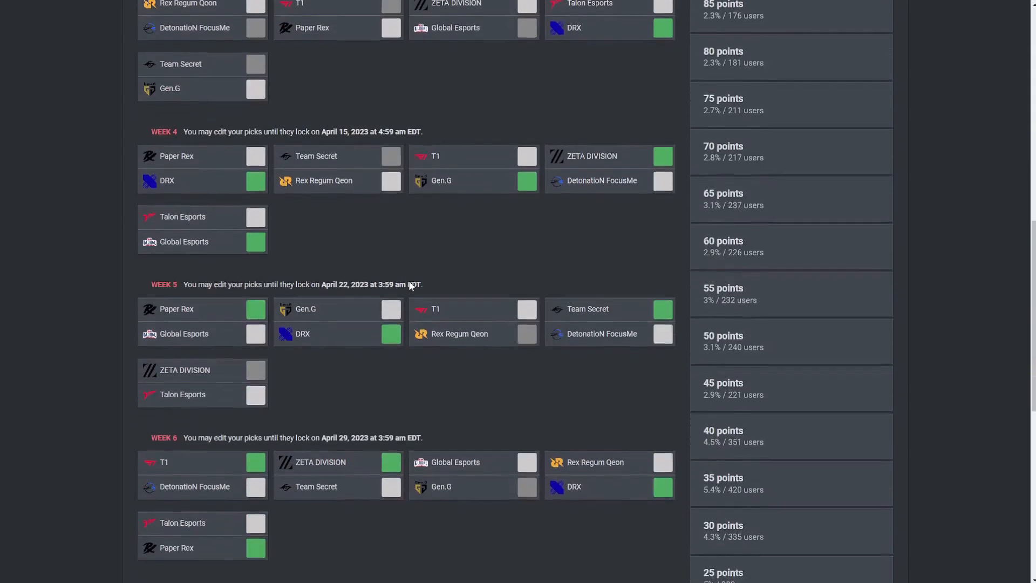
scroll("down", 3)
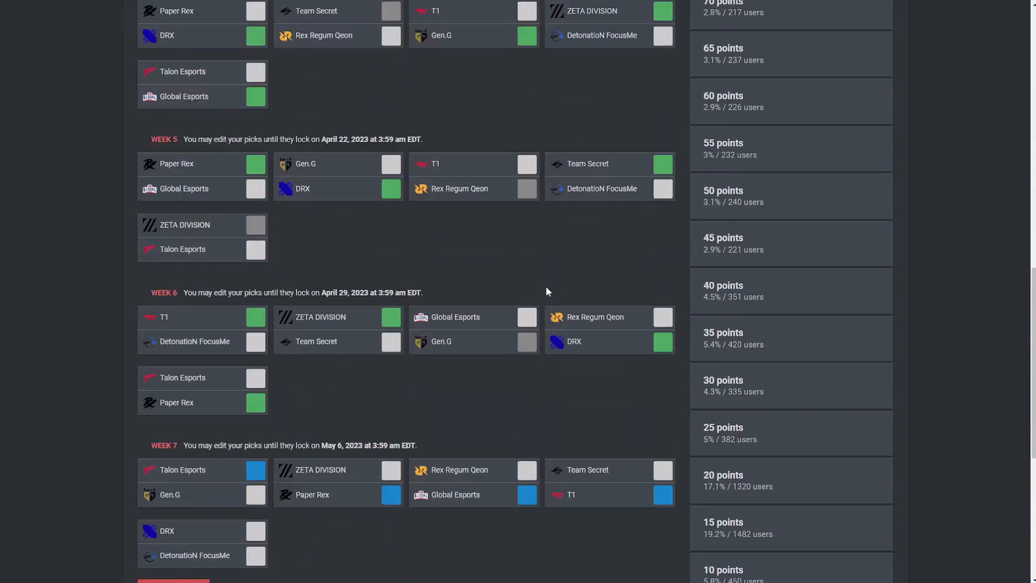
mouse_move(516, 263)
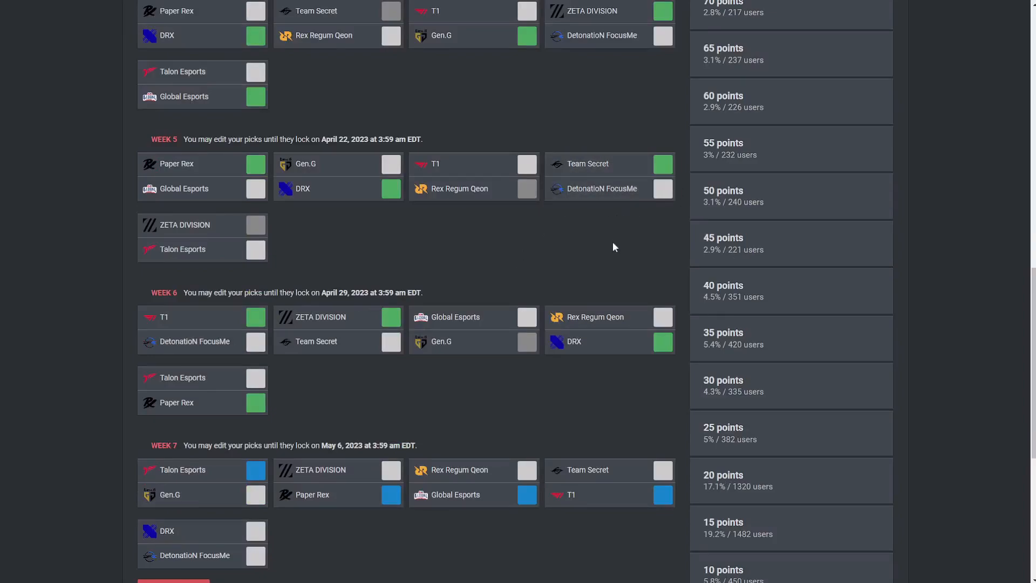
scroll("down", 3)
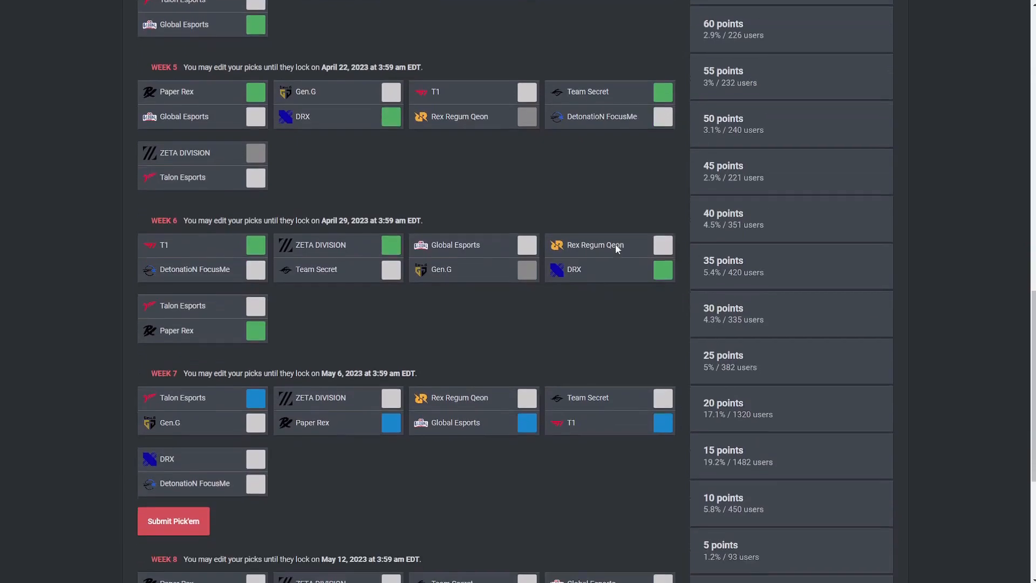
scroll("down", 3)
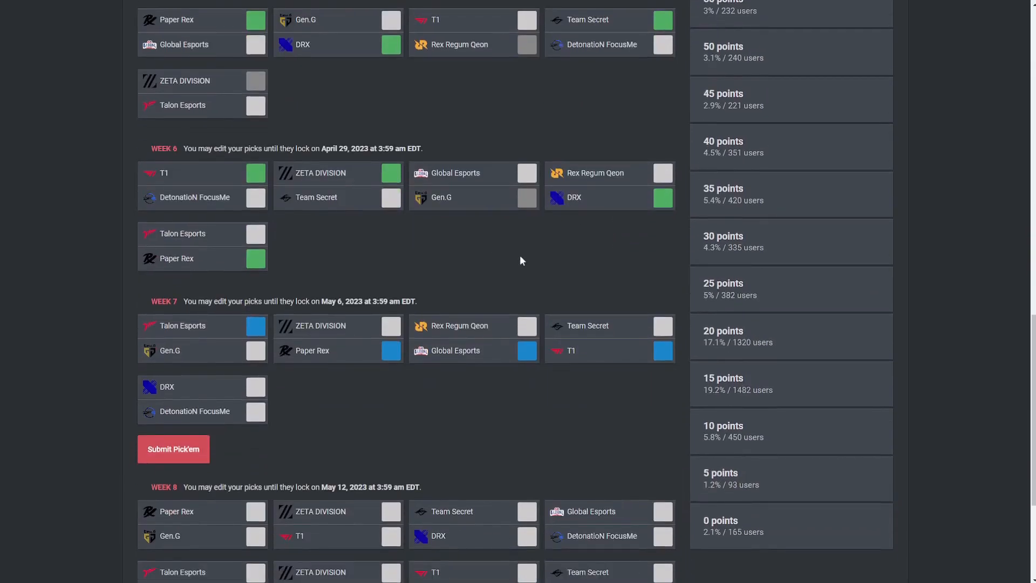
mouse_move(354, 219)
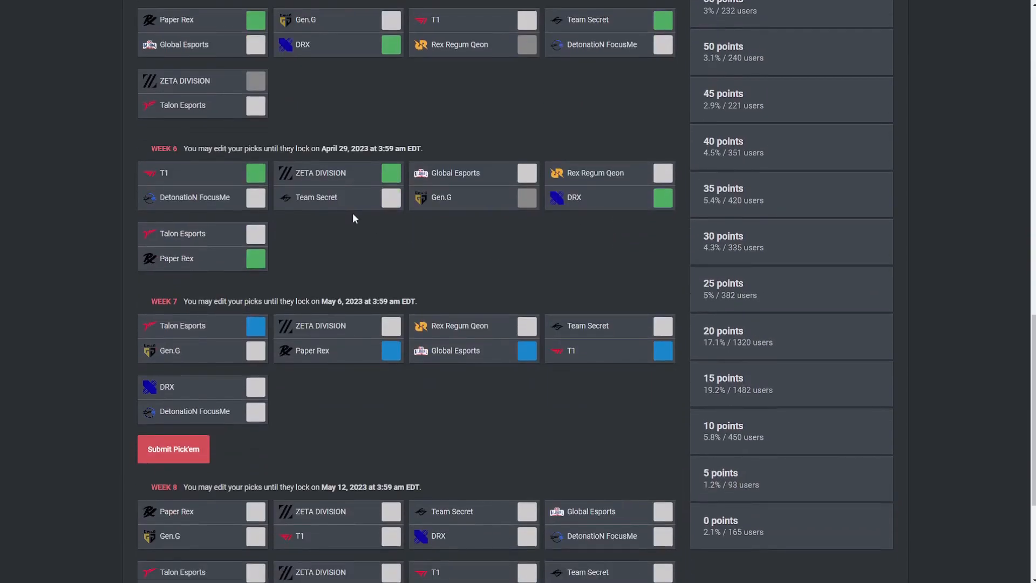
scroll("down", 3)
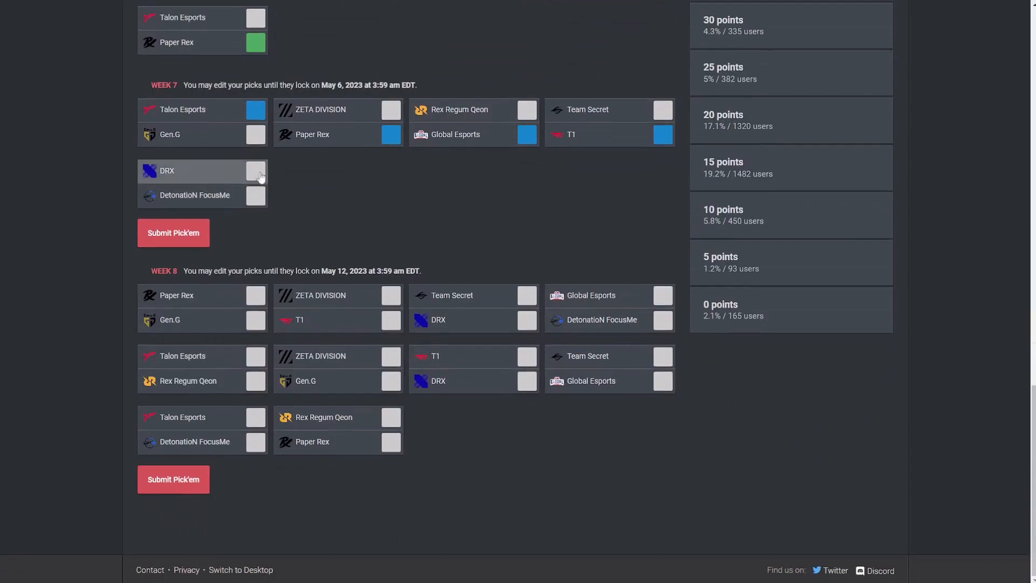
mouse_move(215, 174)
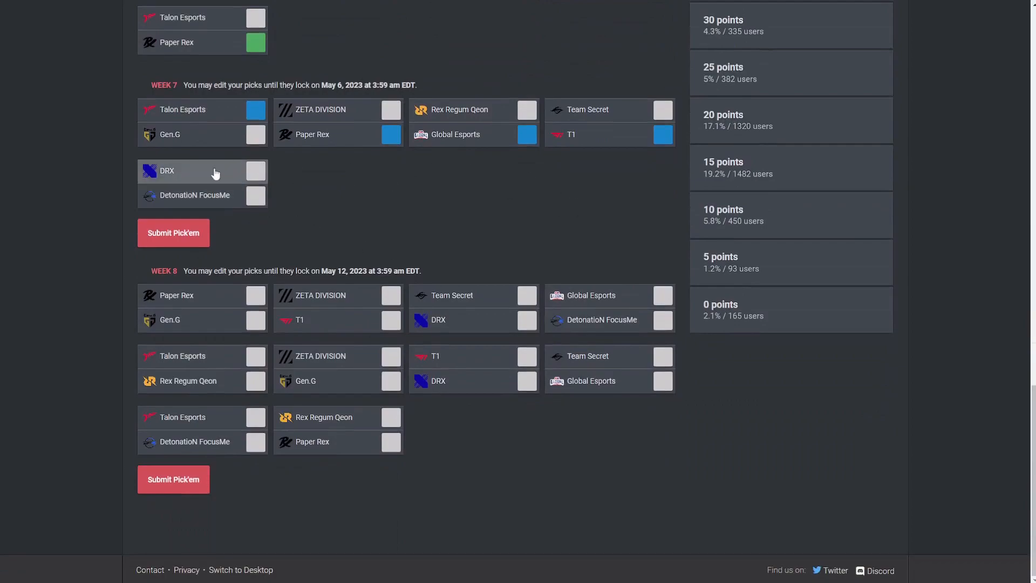
Pick DRX over DetonatioN FocusMe, completing the Week 7 picks.
left_click(256, 170)
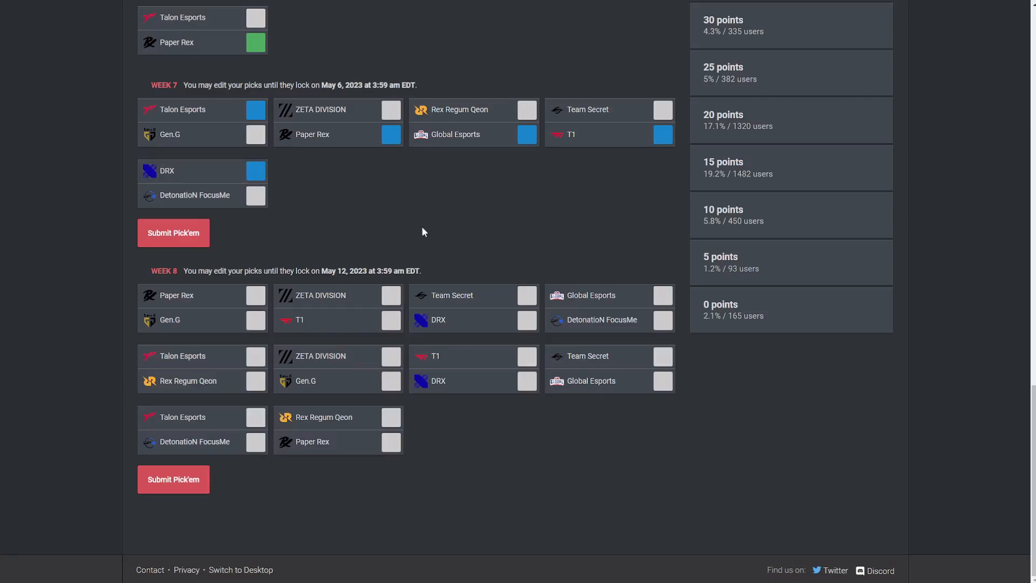
mouse_move(417, 240)
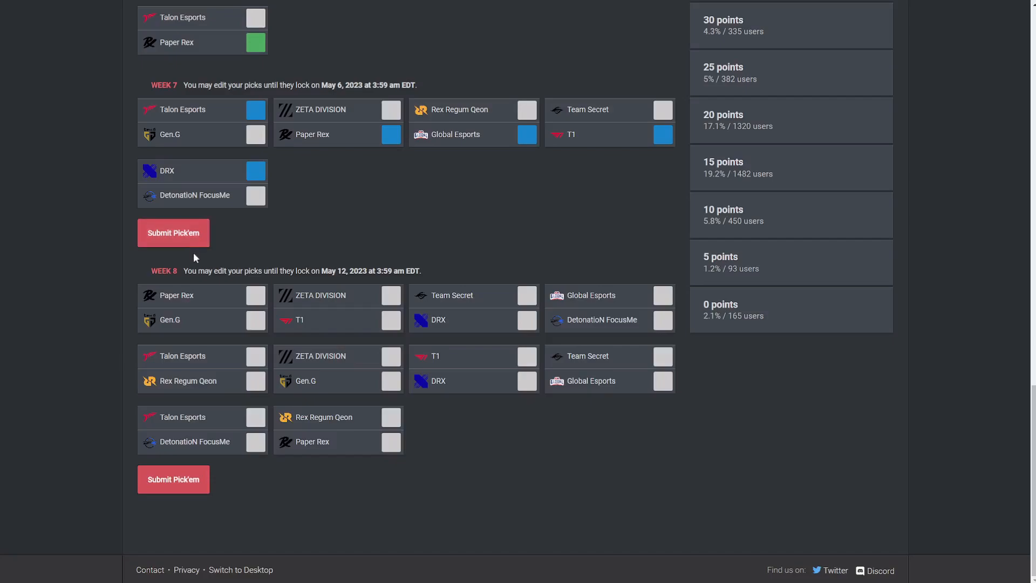
mouse_move(185, 245)
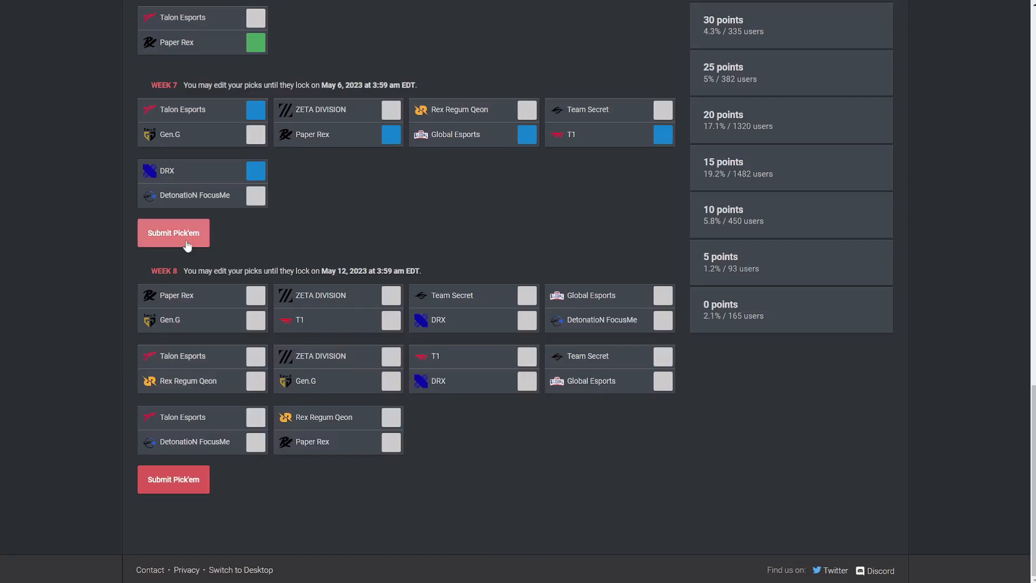
mouse_move(221, 253)
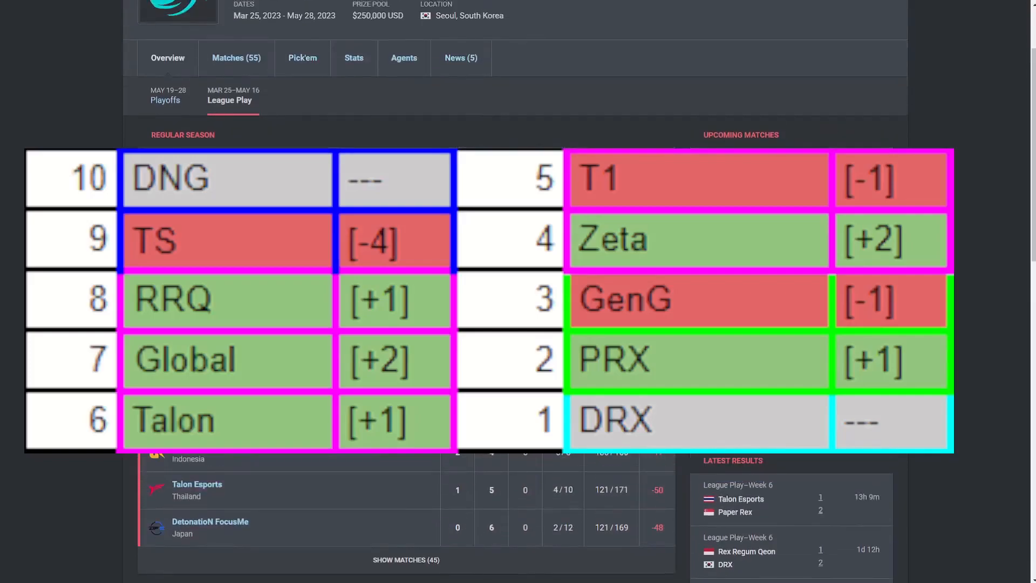
scroll("down", 3)
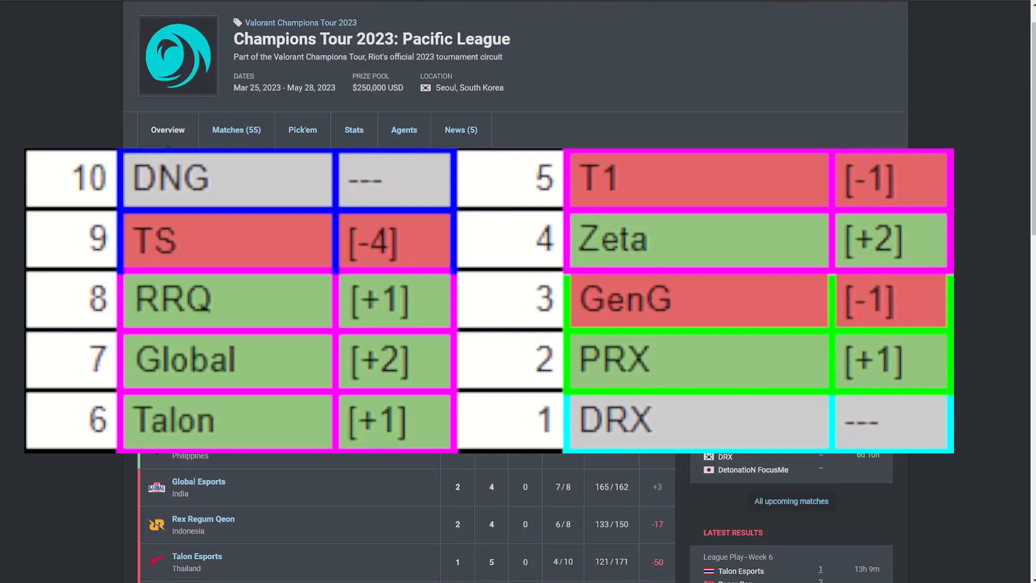
scroll("down", 3)
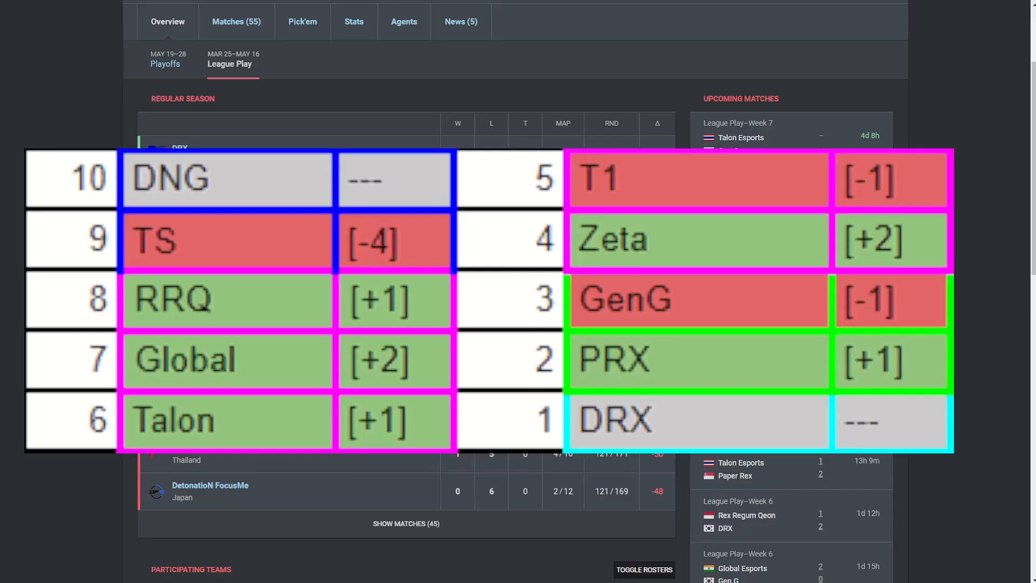
Go to the Americas league Pick'em page showing the Week 6 matchups.
left_click(302, 22)
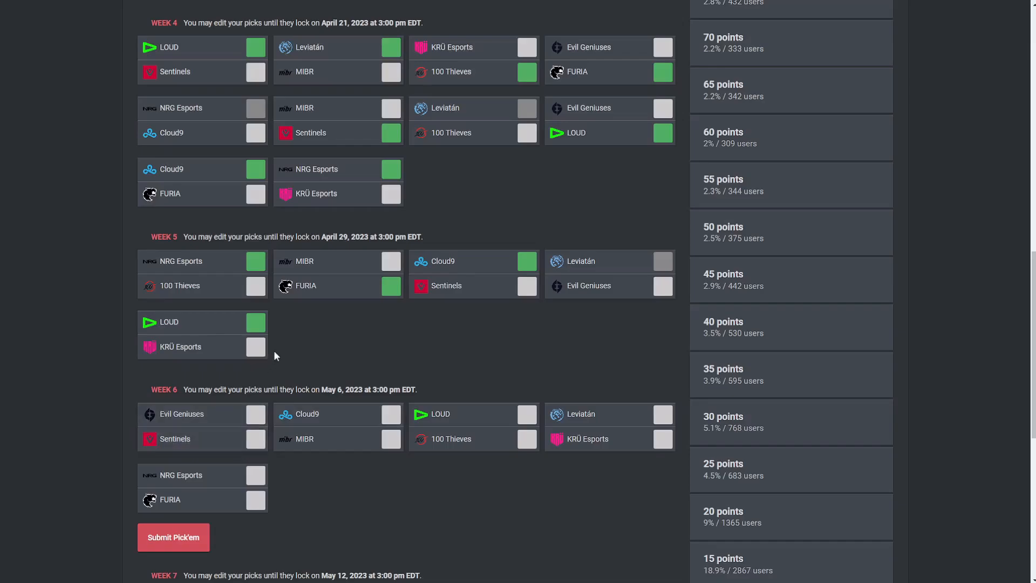
mouse_move(265, 382)
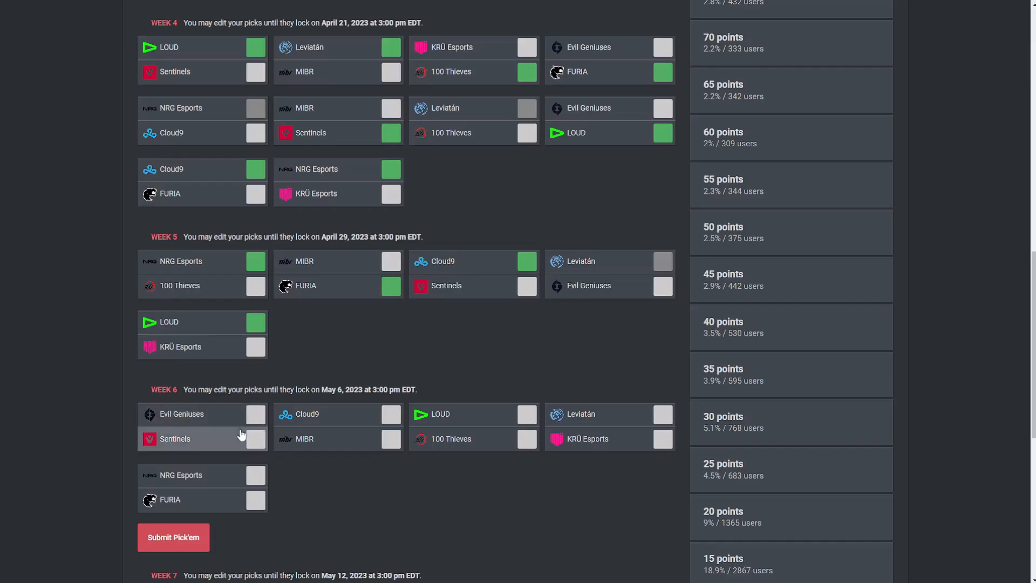
Pick Sentinels over Evil Geniuses, Cloud9 over MIBR and LOUD over 100 Thieves in Week 6.
left_click(255, 439)
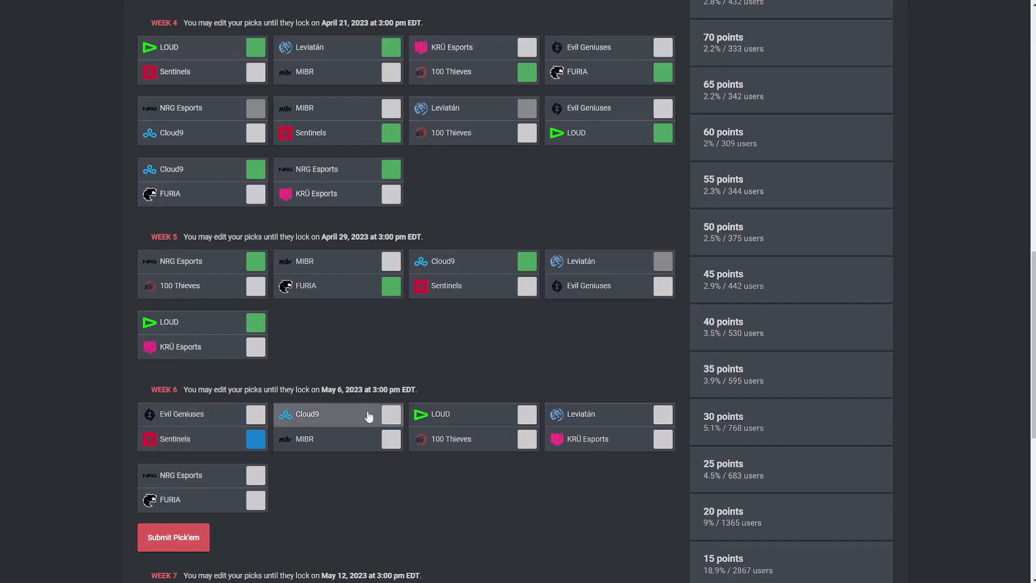
left_click(389, 414)
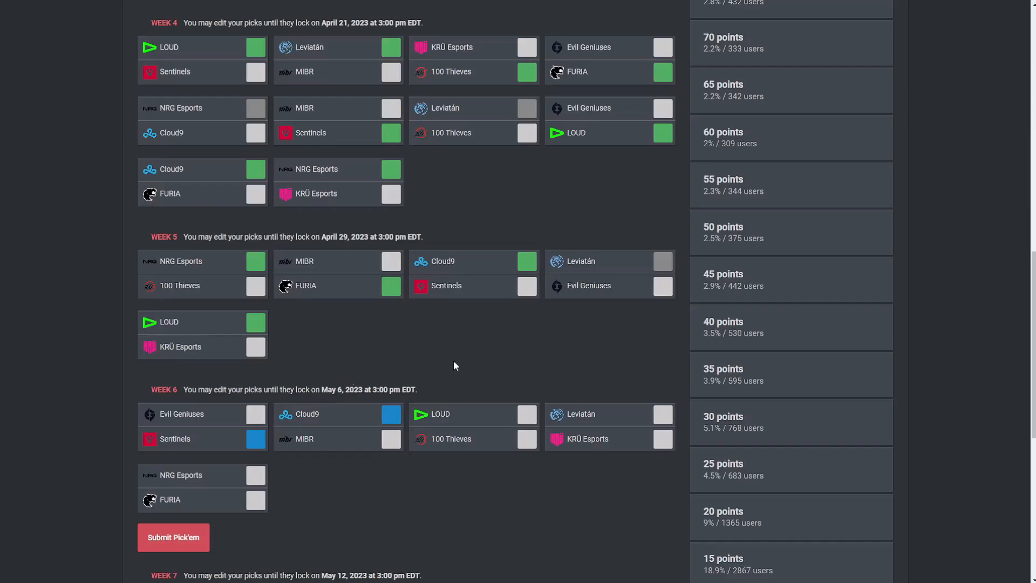
mouse_move(461, 394)
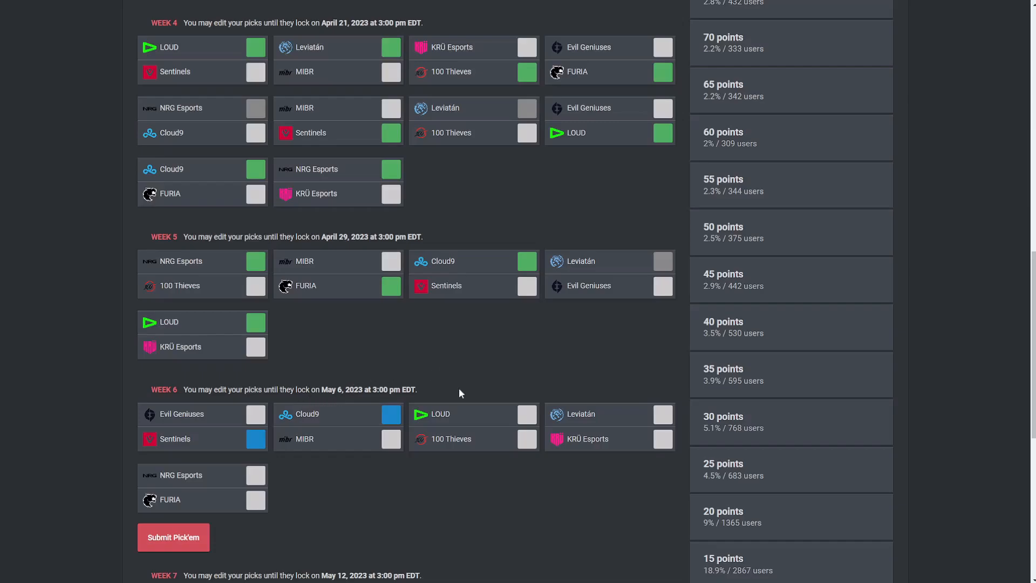
left_click(527, 414)
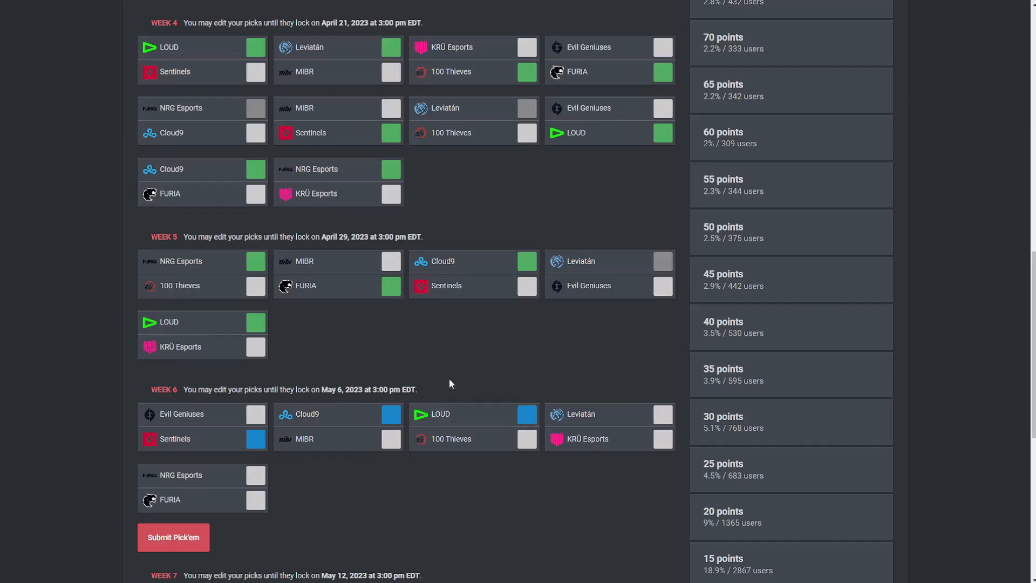
mouse_move(443, 385)
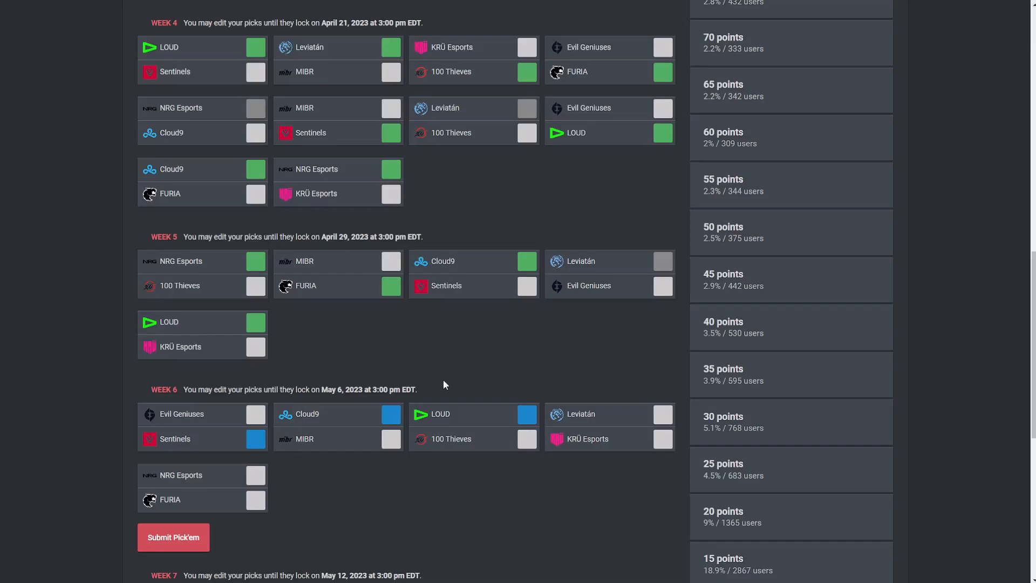
Scroll the Americas Pick'em page down to the Week 6 matches.
scroll("down", 3)
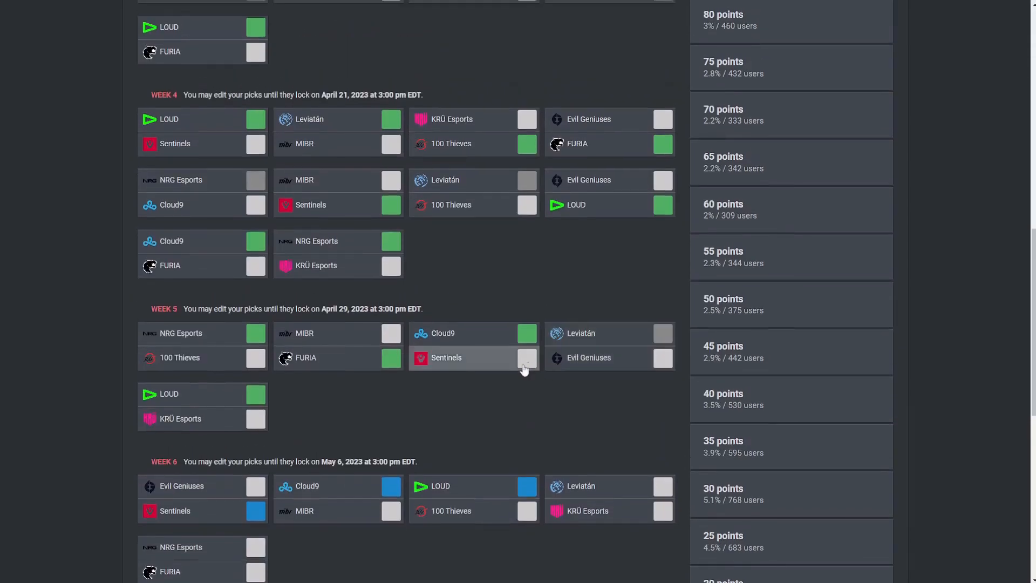
scroll("down", 3)
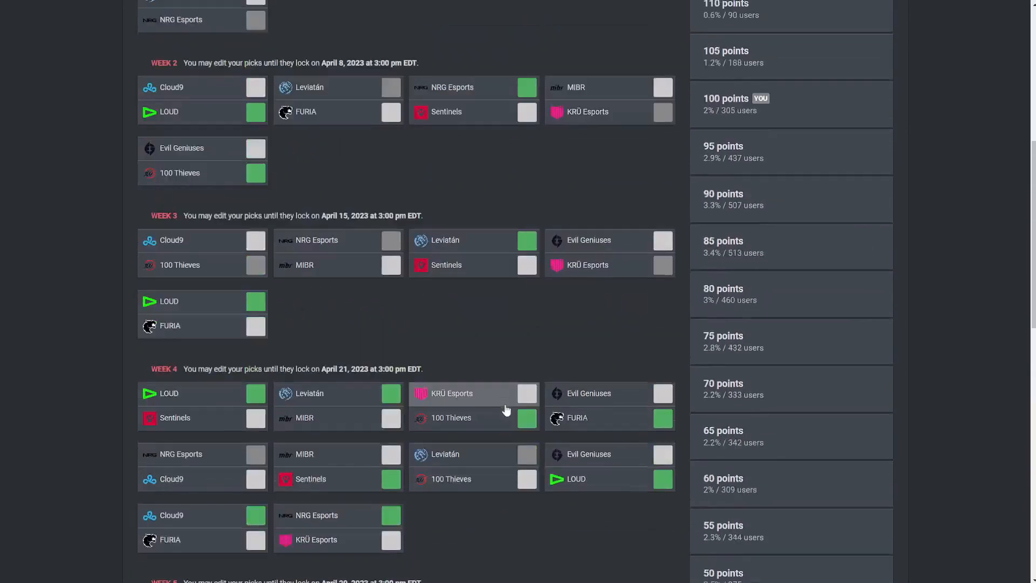
scroll("down", 3)
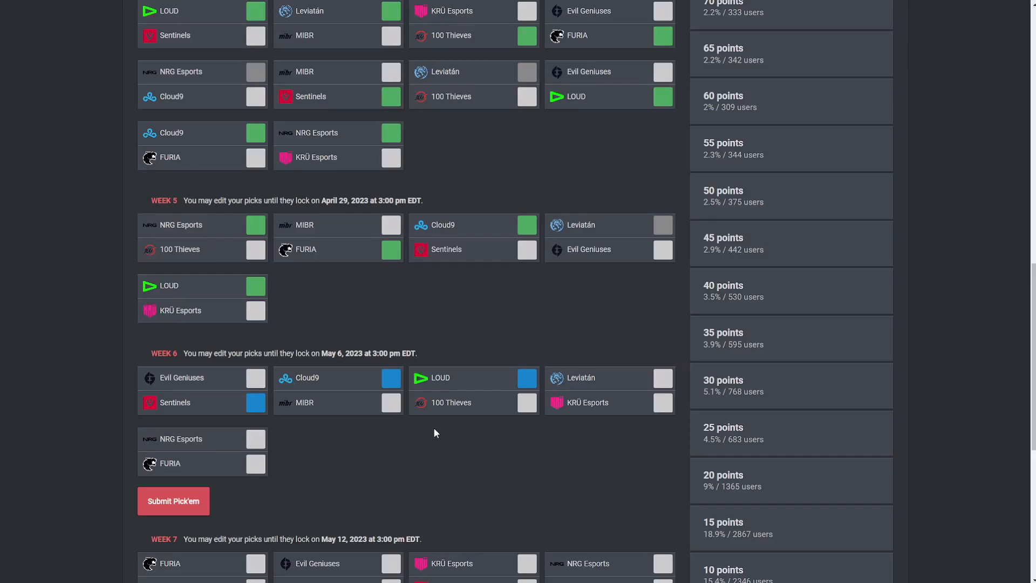
mouse_move(582, 382)
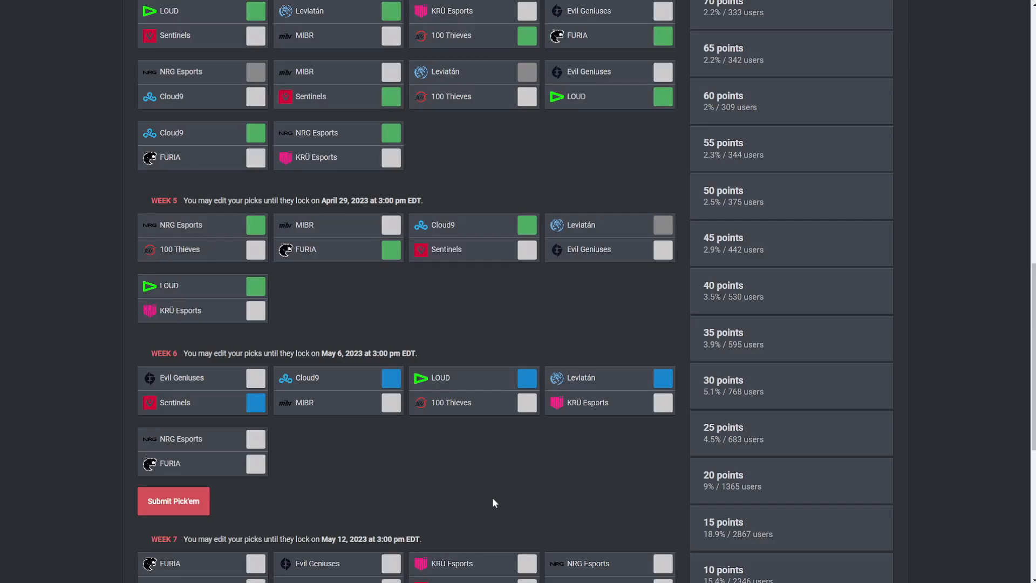
Pick NRG Esports to beat FURIA and review the completed Week 6 picks.
left_click(256, 439)
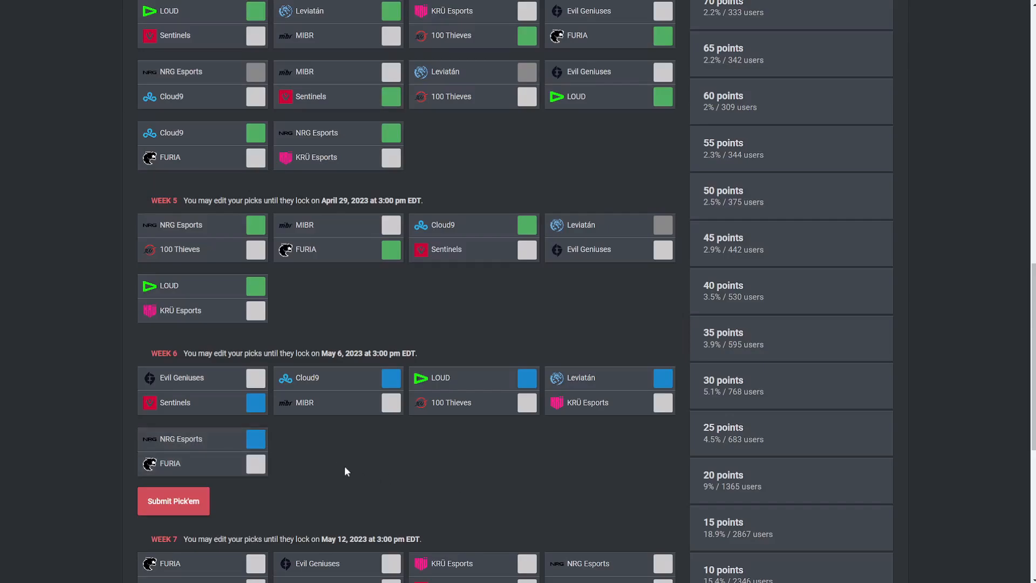
mouse_move(336, 498)
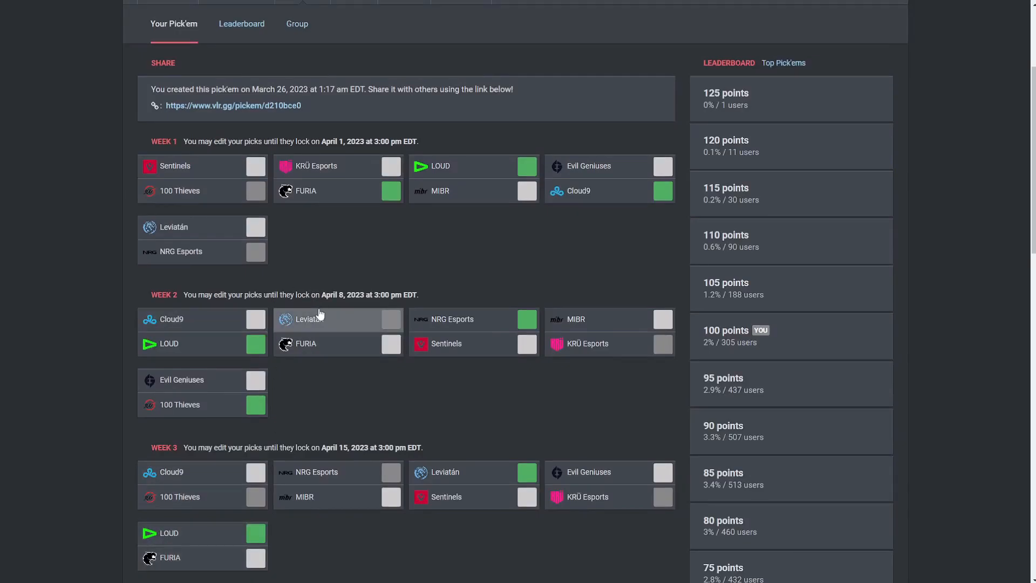
scroll("down", 3)
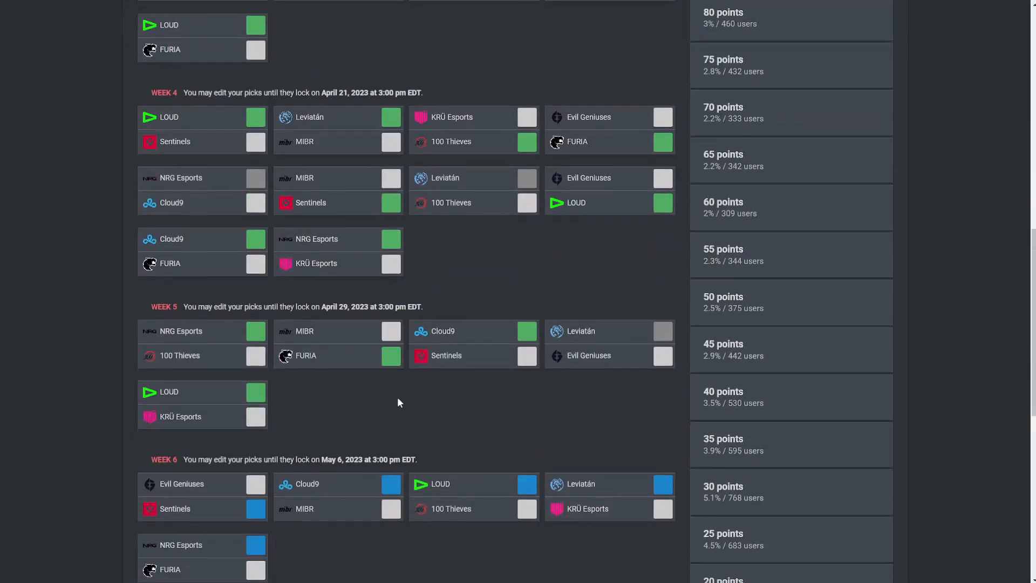
scroll("down", 3)
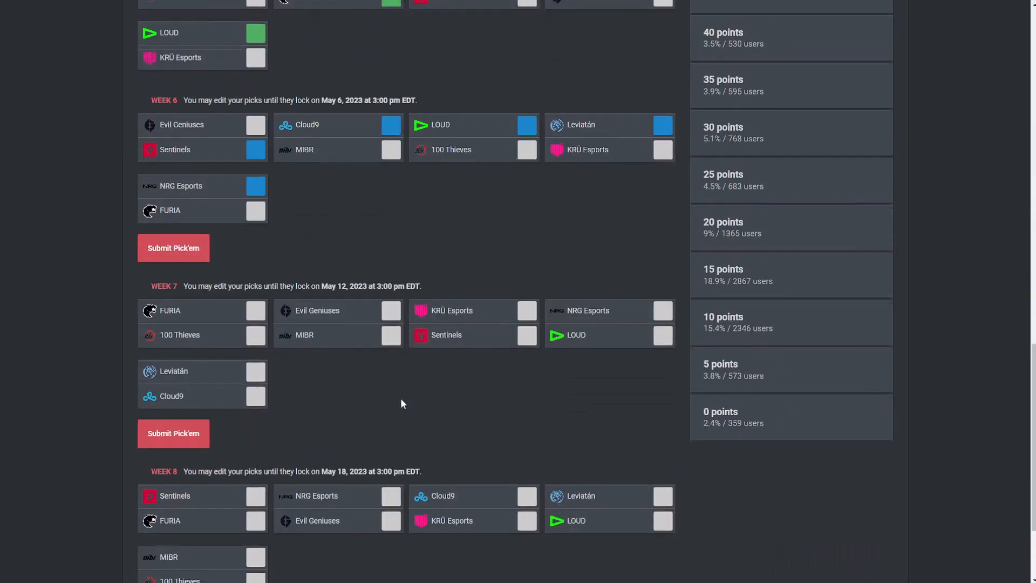
scroll("down", 3)
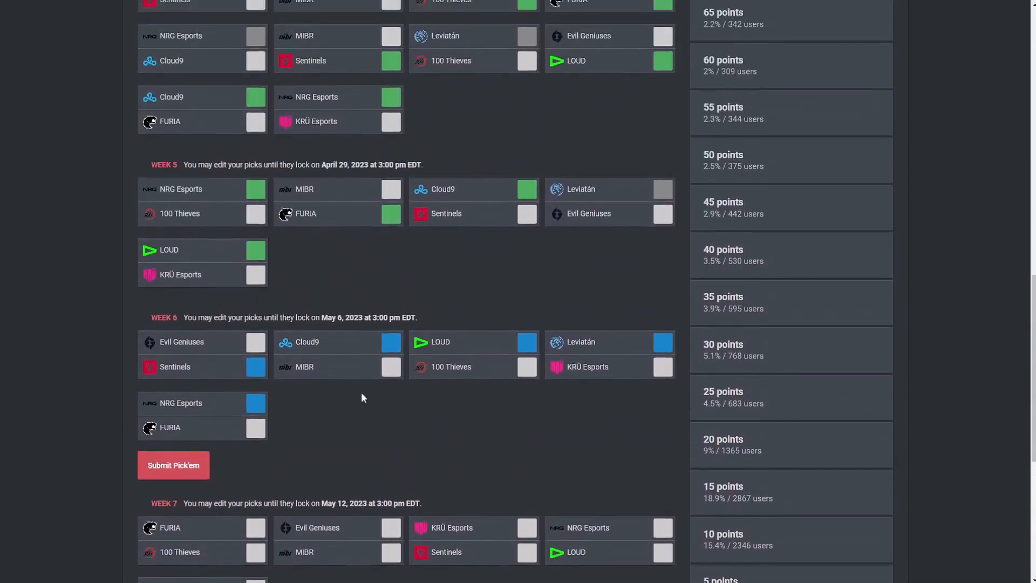
mouse_move(283, 475)
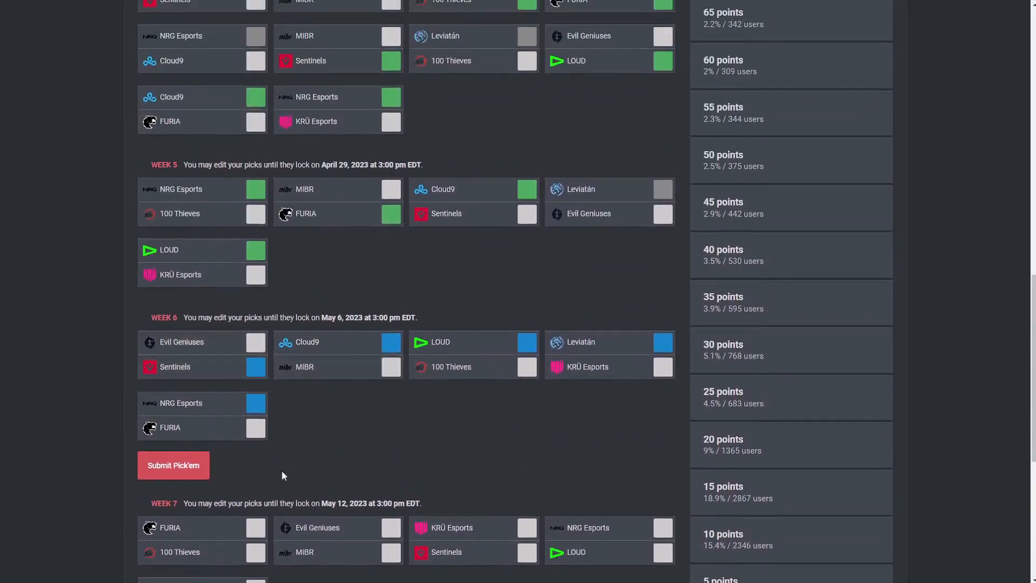